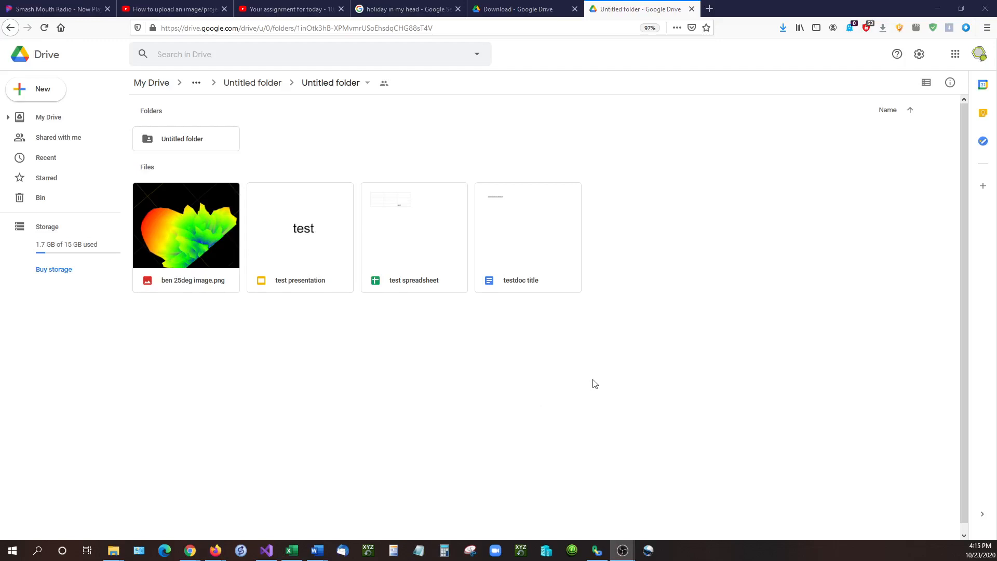
pyautogui.moveTo(538, 284)
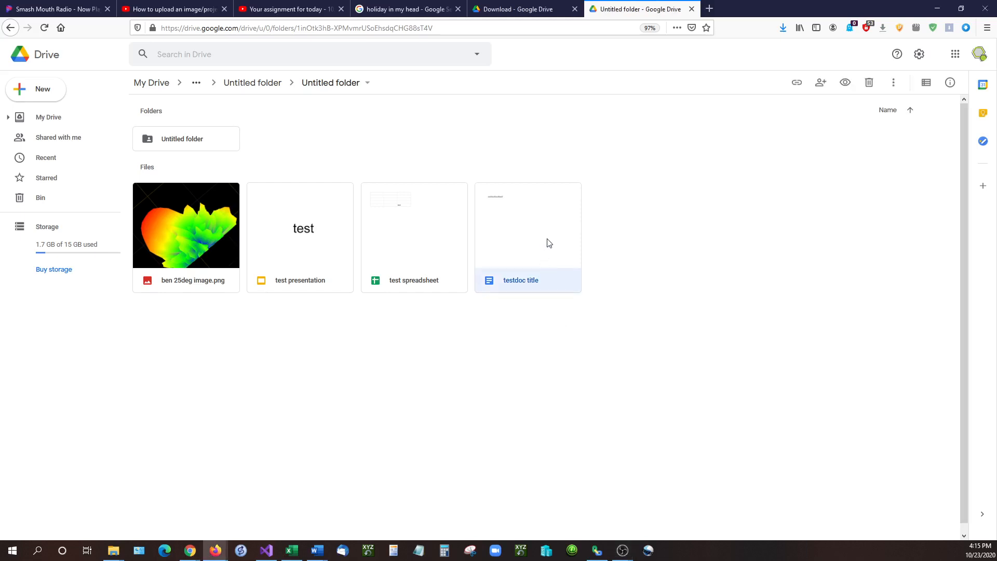
pyautogui.moveTo(574, 293)
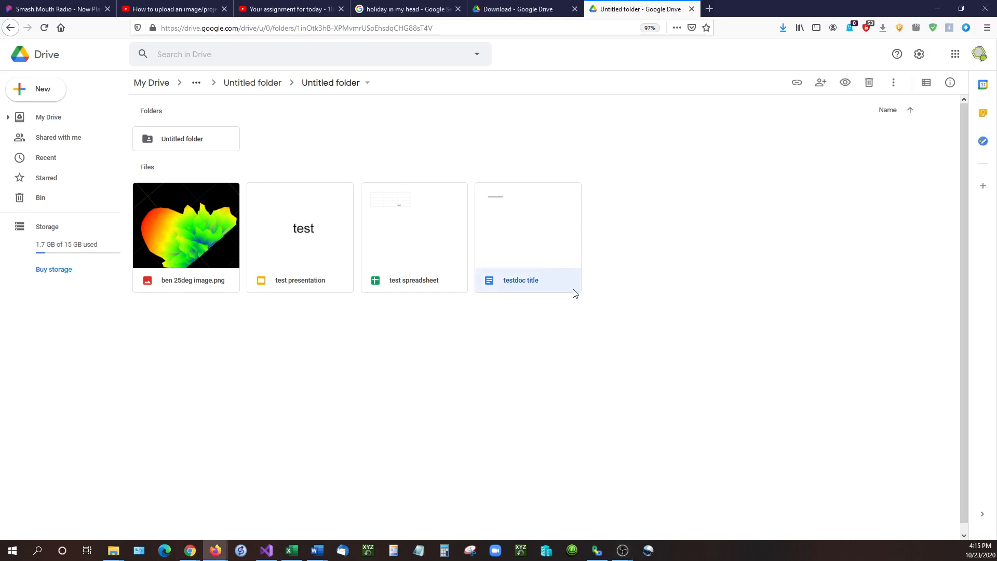
# Step: Bring up the options menu for the testdoc title document in the folder
pyautogui.rightClick(521, 280)
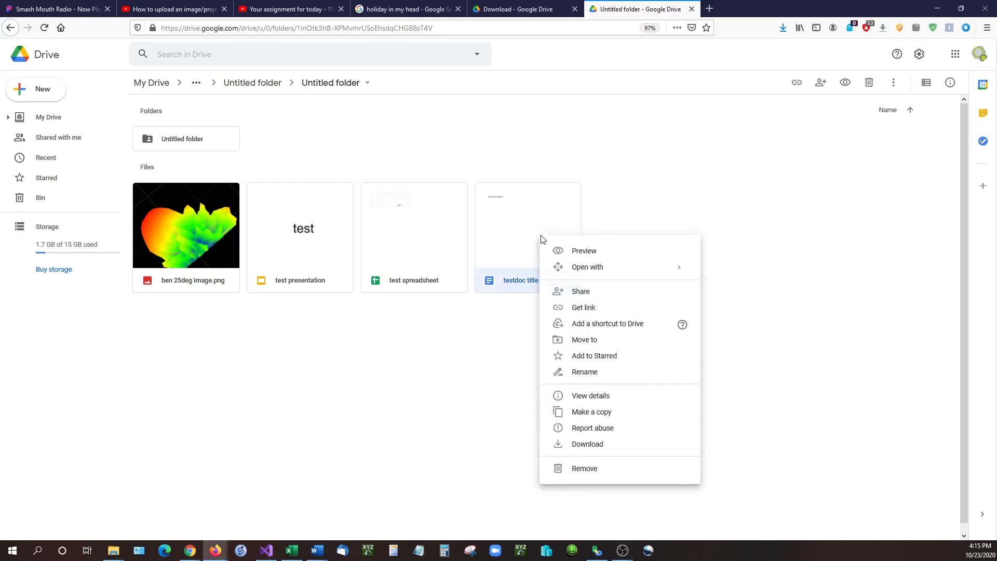
pyautogui.moveTo(582, 308)
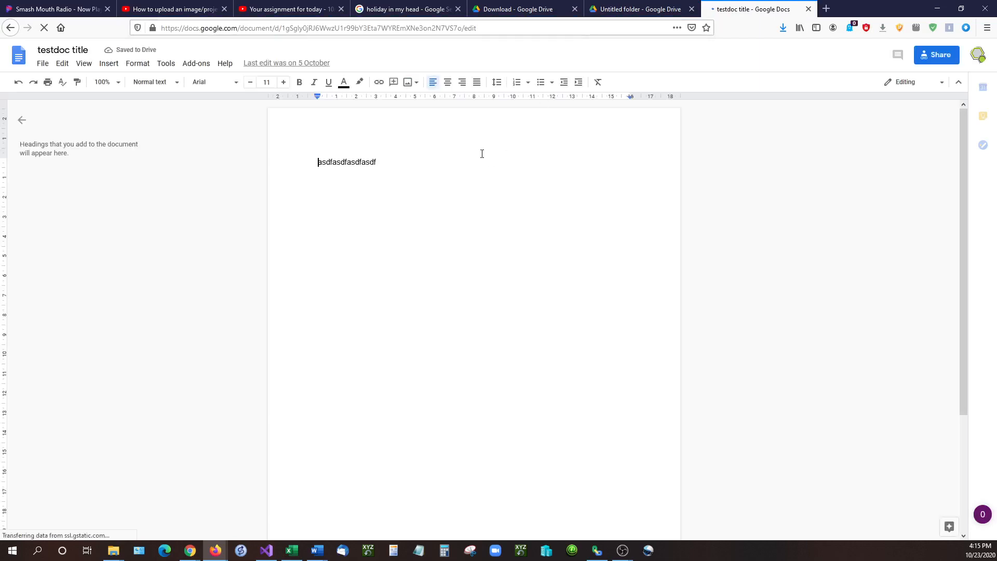
pyautogui.tripleClick(346, 162)
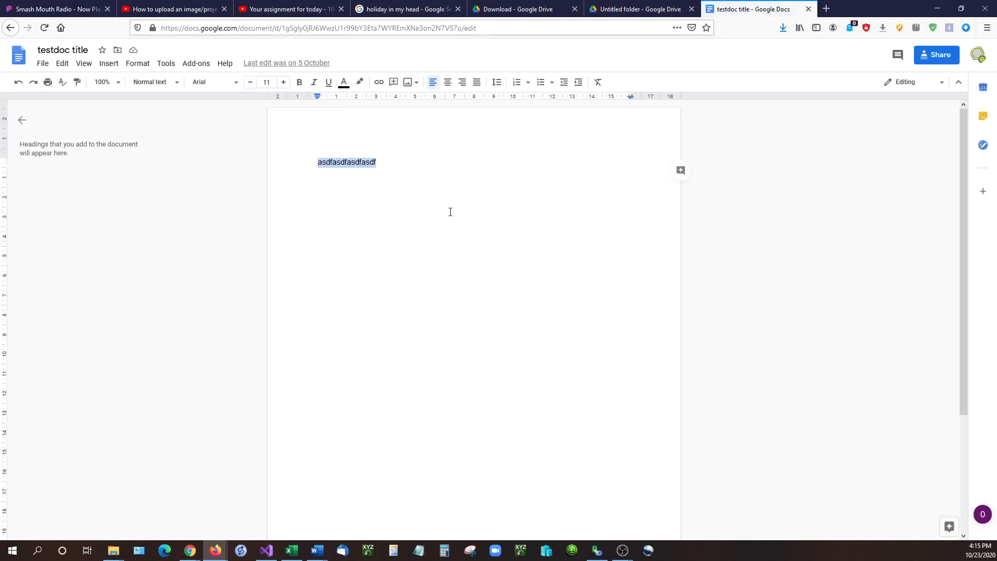
pyautogui.click(468, 220)
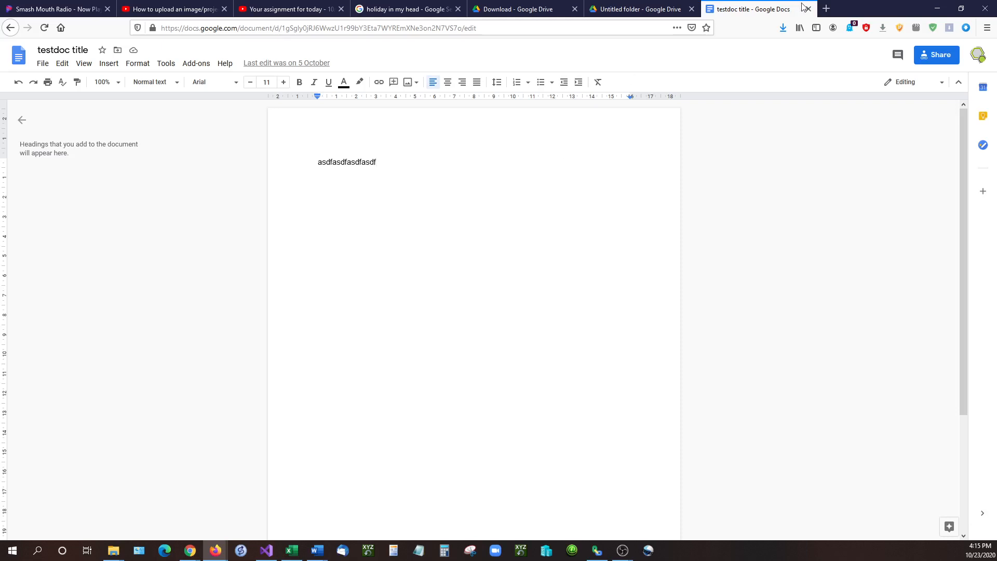
# Step: Return to the folder, copy testdoc title's shareable link via Get link, and bring up a blank Notepad
pyautogui.click(806, 9)
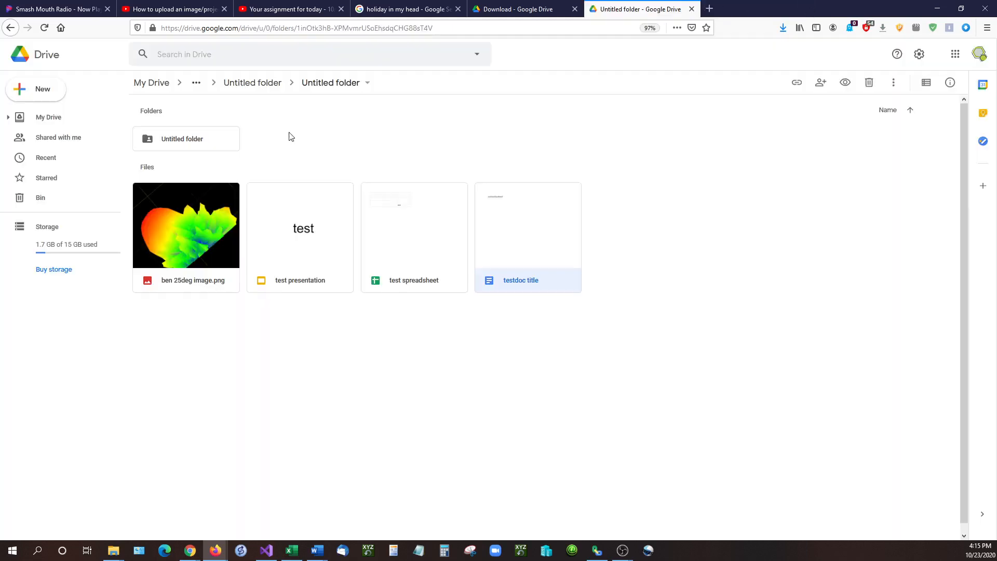
pyautogui.moveTo(548, 237)
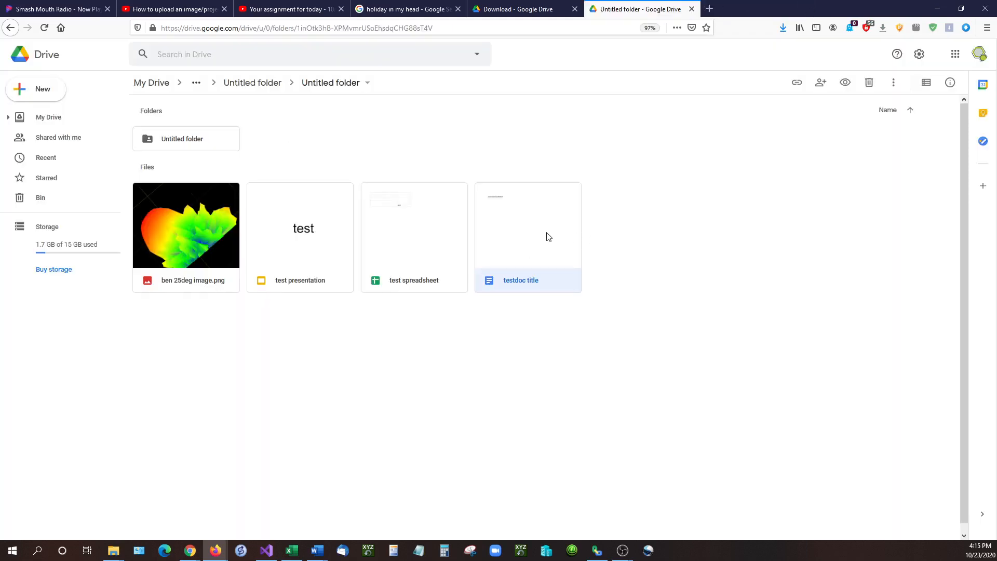
pyautogui.rightClick(521, 235)
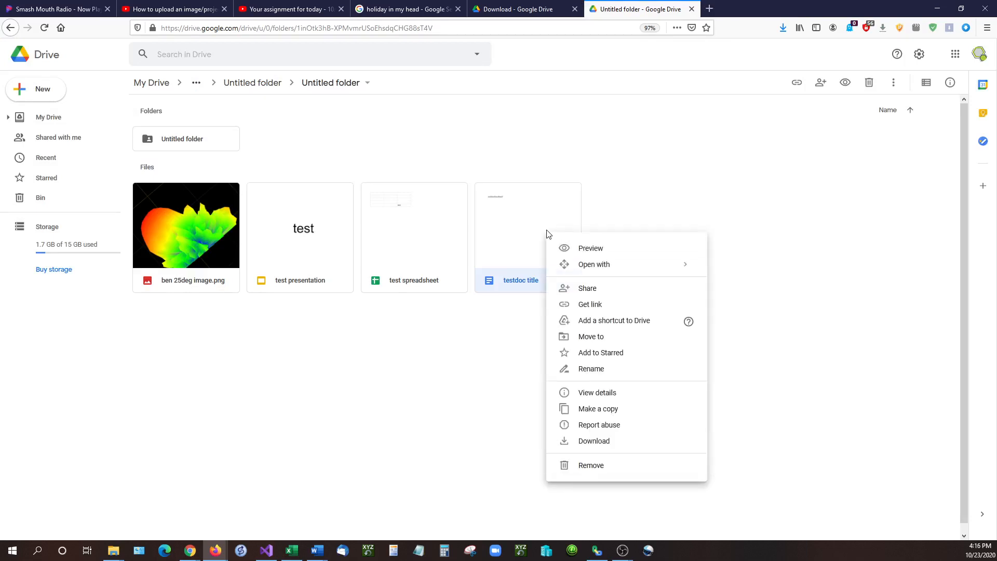
pyautogui.moveTo(568, 216)
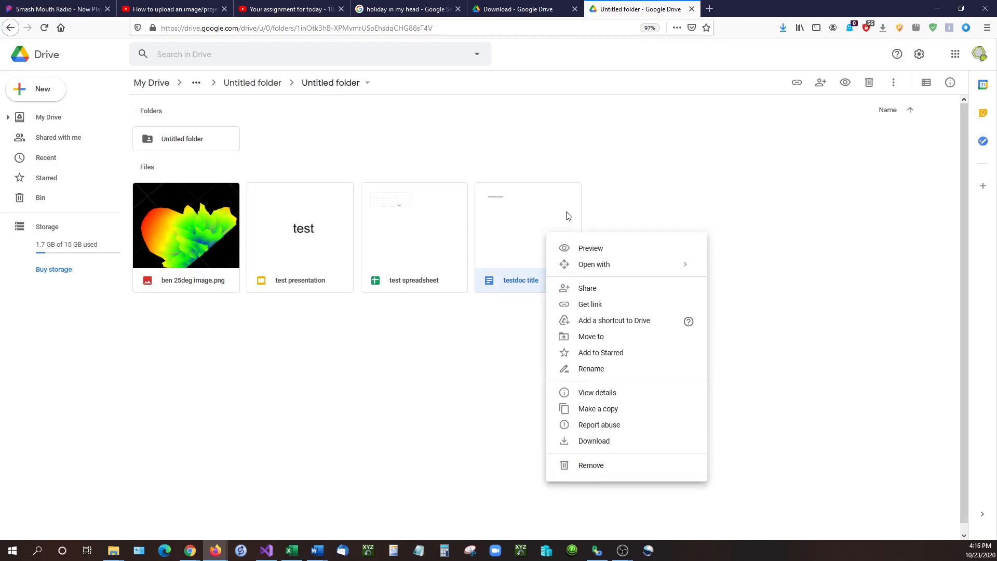
pyautogui.moveTo(590, 304)
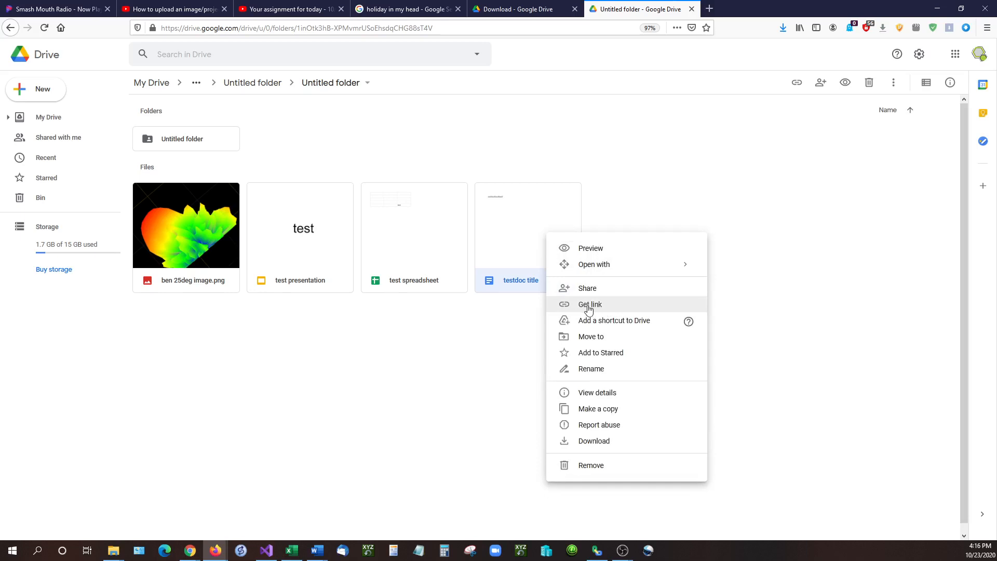
pyautogui.click(590, 304)
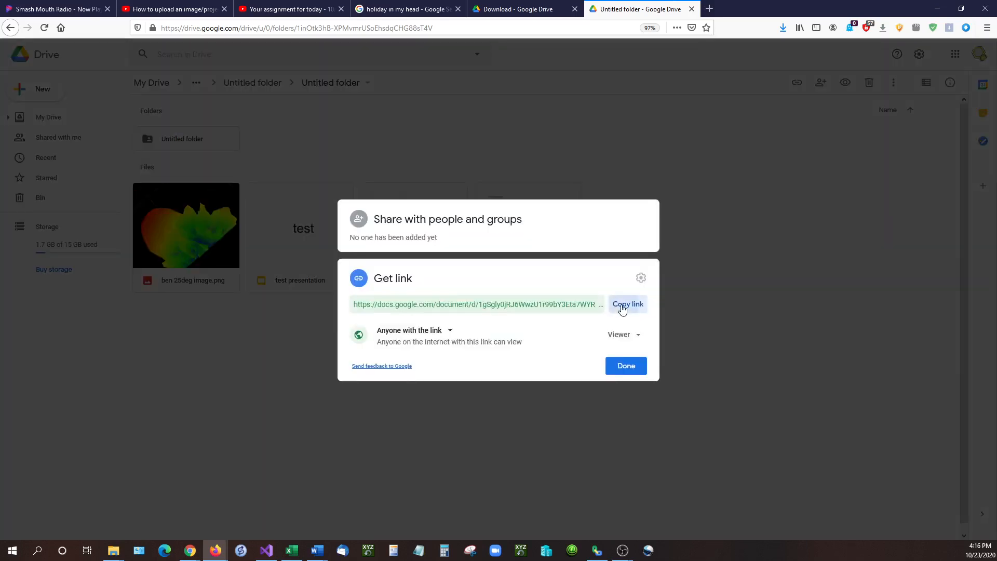
pyautogui.click(626, 304)
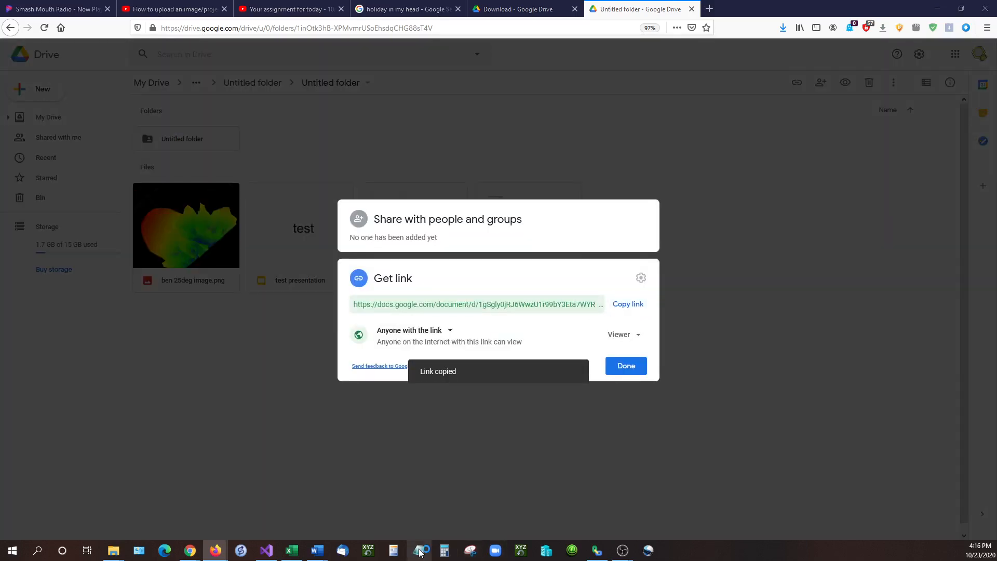
pyautogui.click(417, 551)
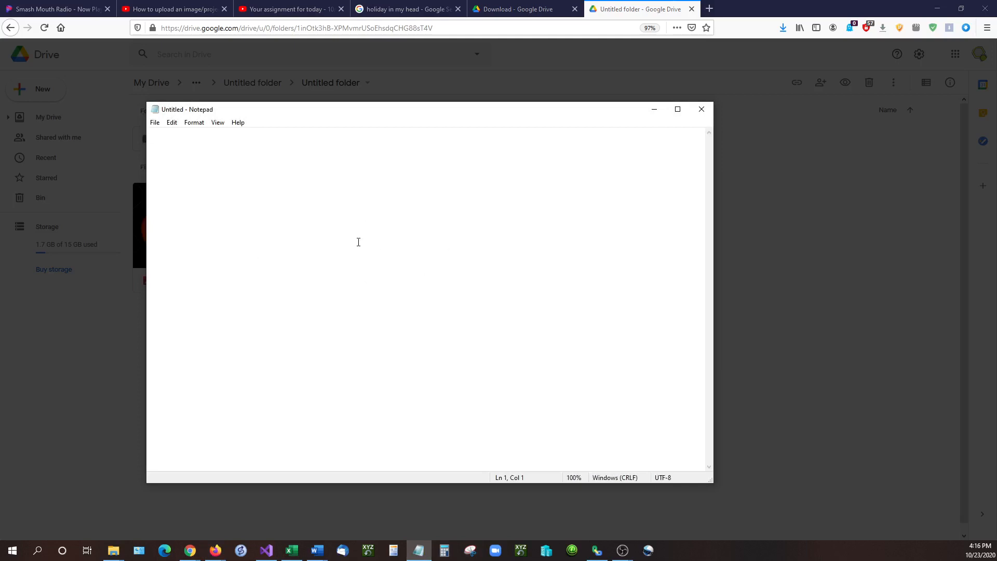
# Step: Paste the link, replace its edit?usp=sharing ending with copy, and copy the result
pyautogui.rightClick(358, 242)
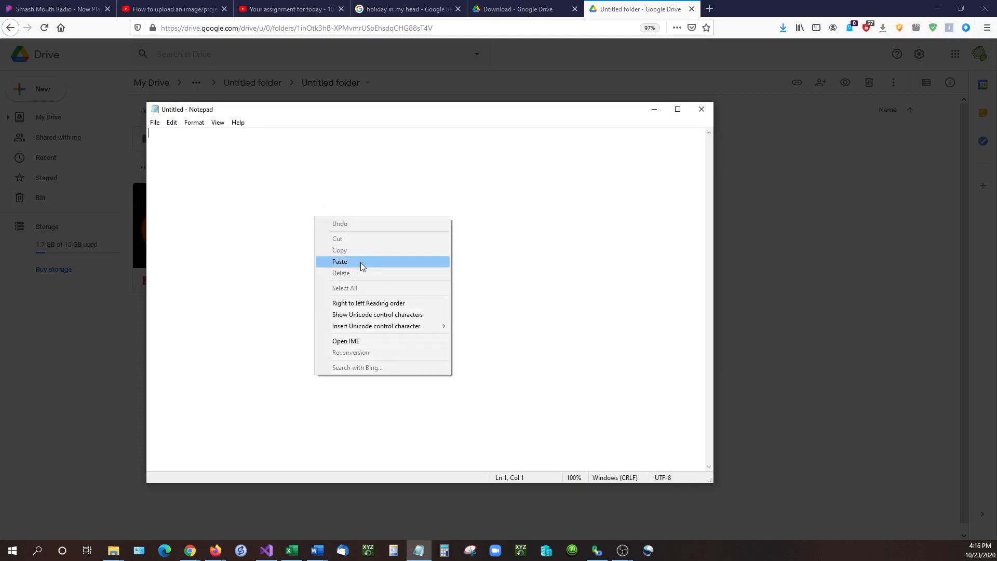
pyautogui.click(339, 261)
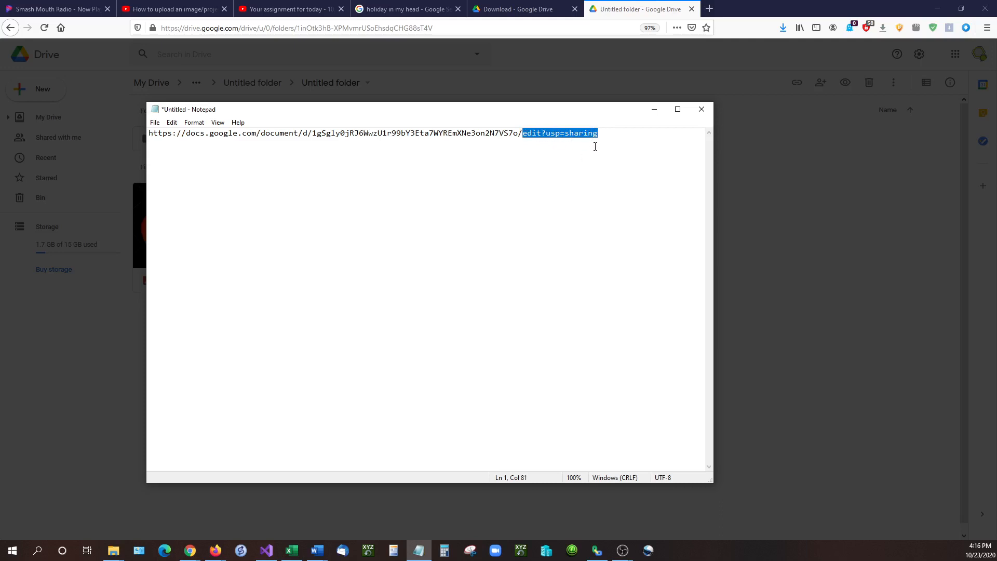
pyautogui.press('Delete')
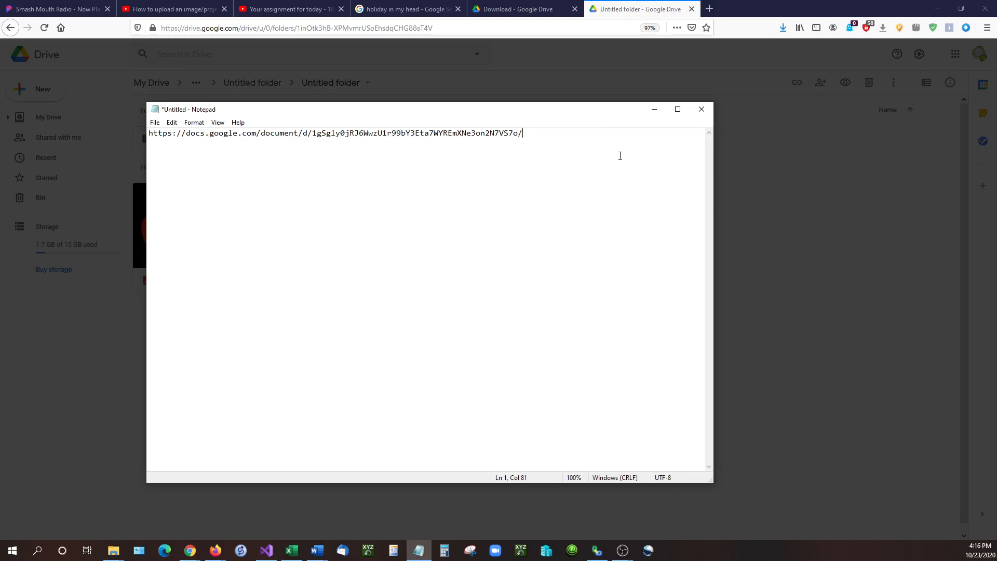
pyautogui.write('c')
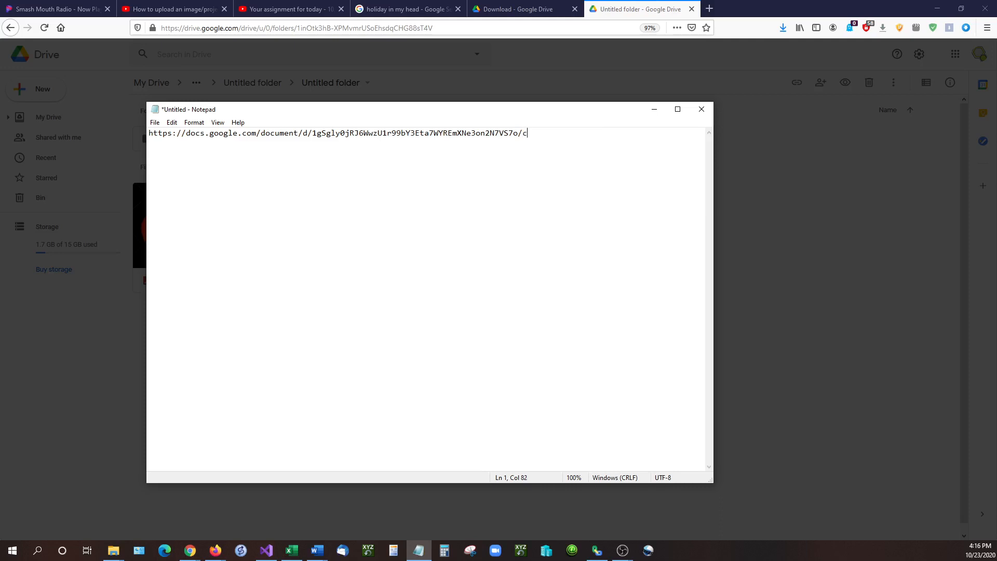
pyautogui.write('opy')
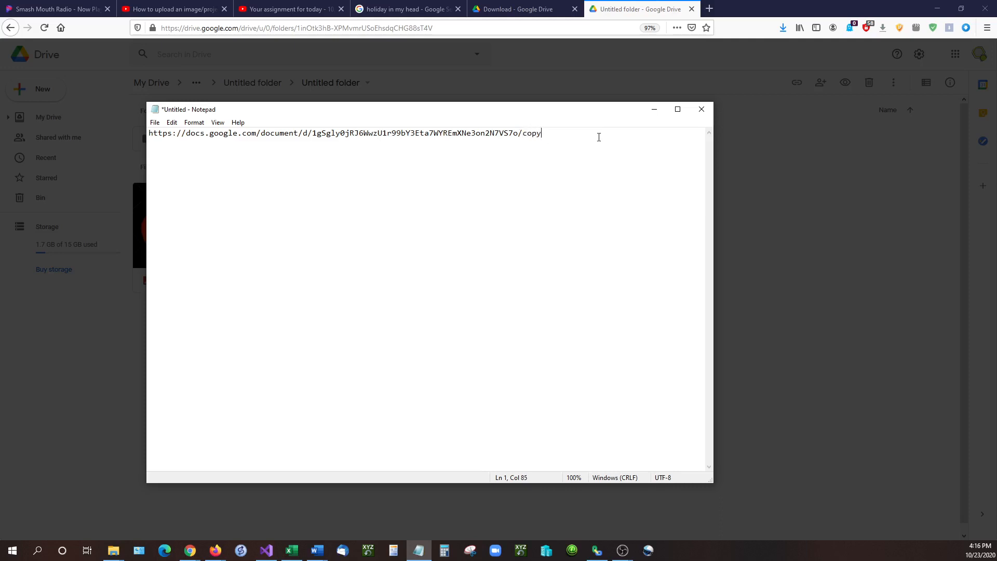
pyautogui.press('ctrl+a')
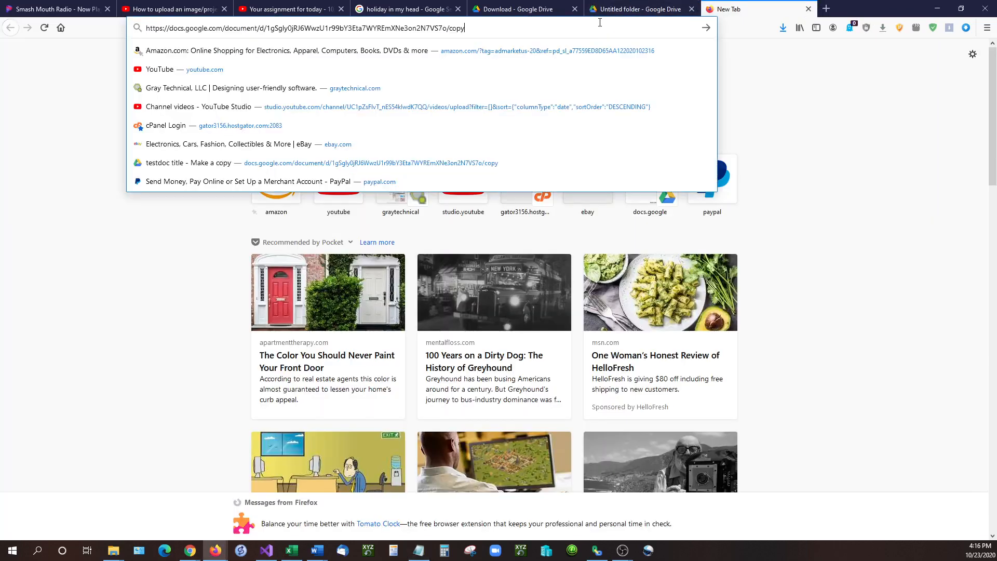
# Step: Load the /copy link so Google Docs shows the Copy document prompt for testdoc title
pyautogui.press('Return')
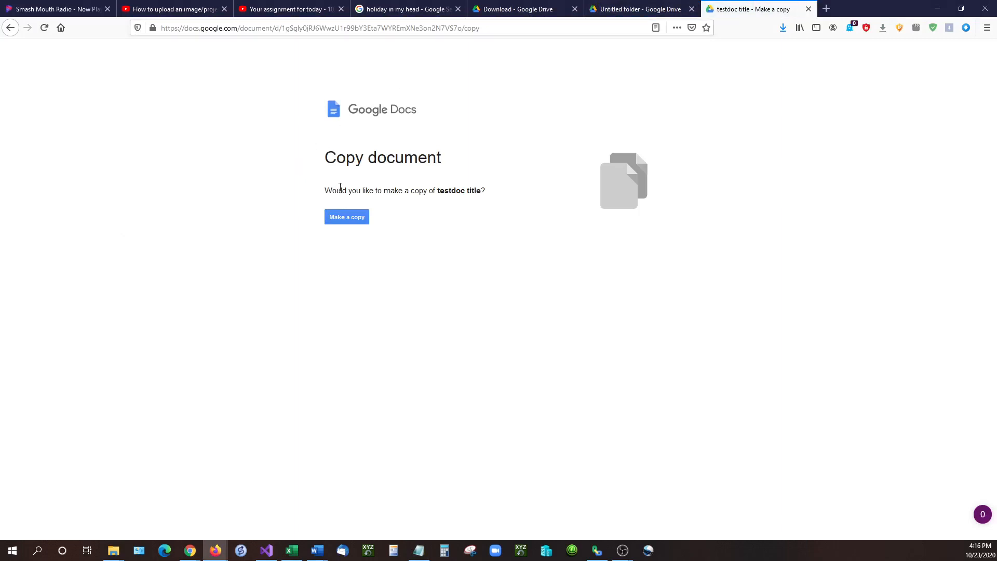
pyautogui.moveTo(347, 217)
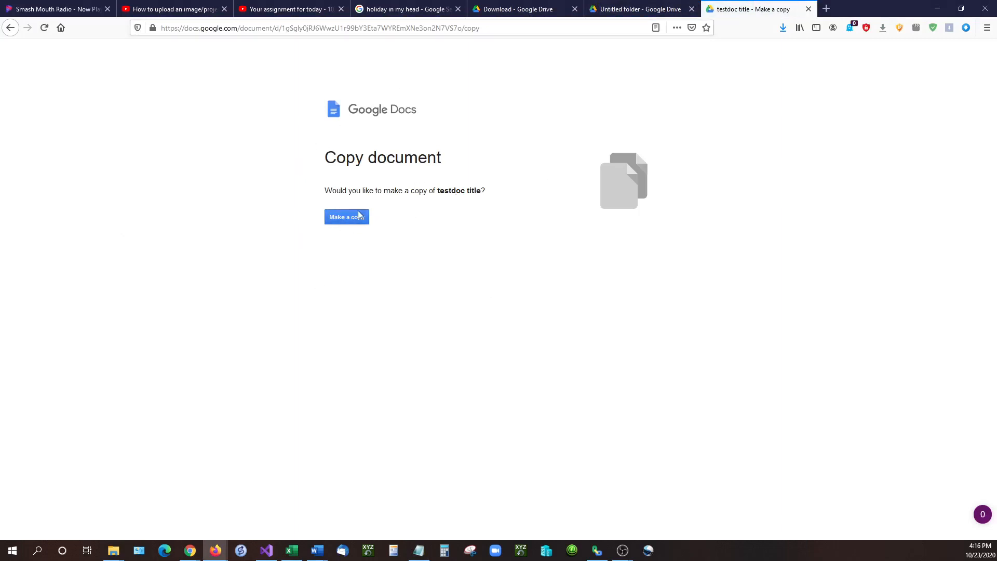
pyautogui.moveTo(513, 226)
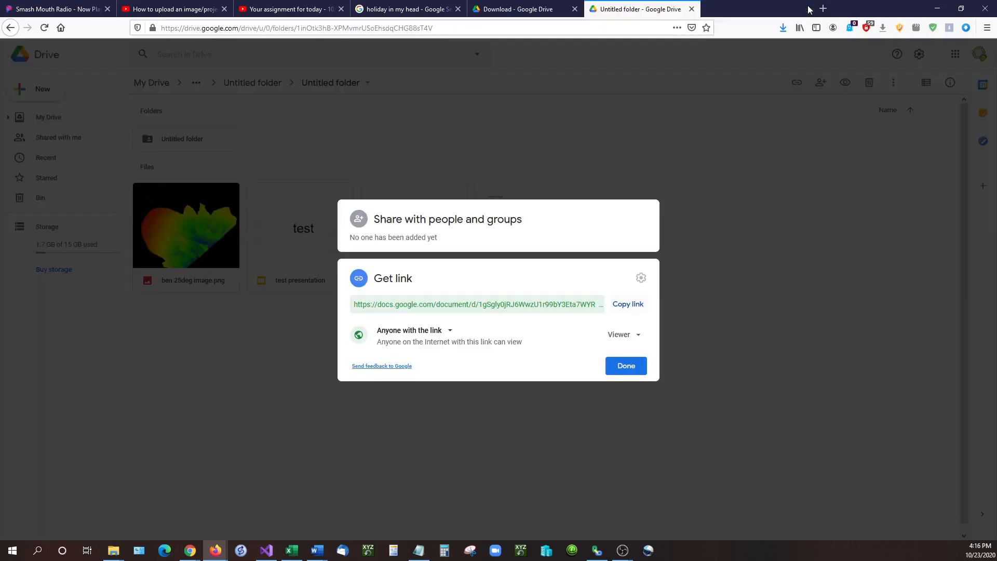
# Step: Dismiss the sharing dialog and open the inner Untitled subfolder of copied docs
pyautogui.click(625, 365)
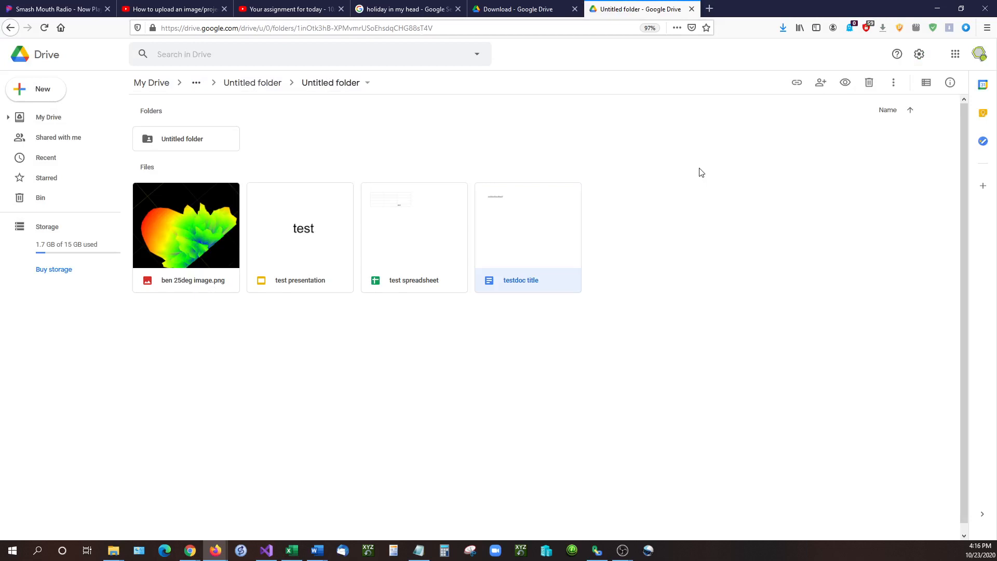
pyautogui.moveTo(709, 170)
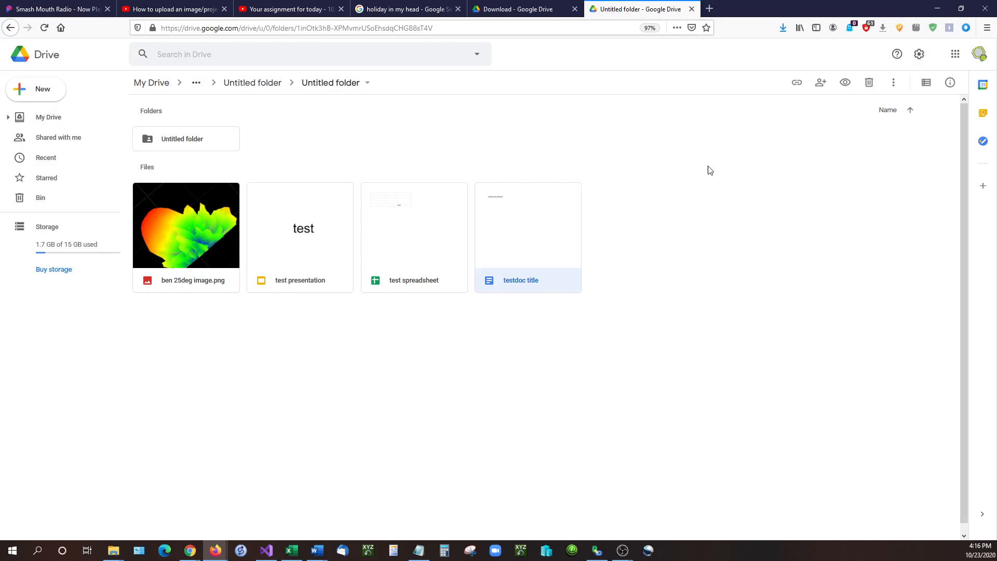
pyautogui.moveTo(341, 83)
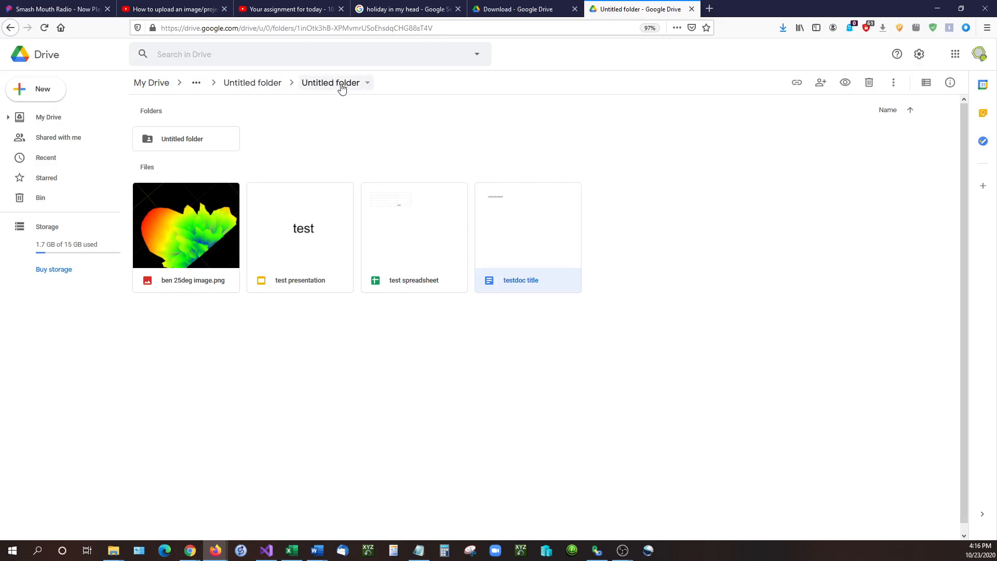
pyautogui.click(186, 138)
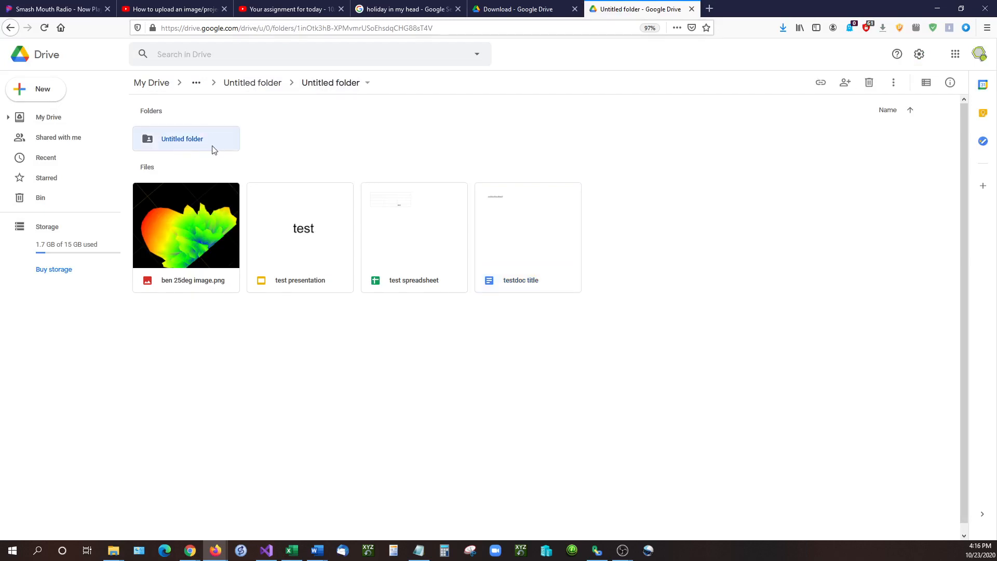
pyautogui.doubleClick(181, 138)
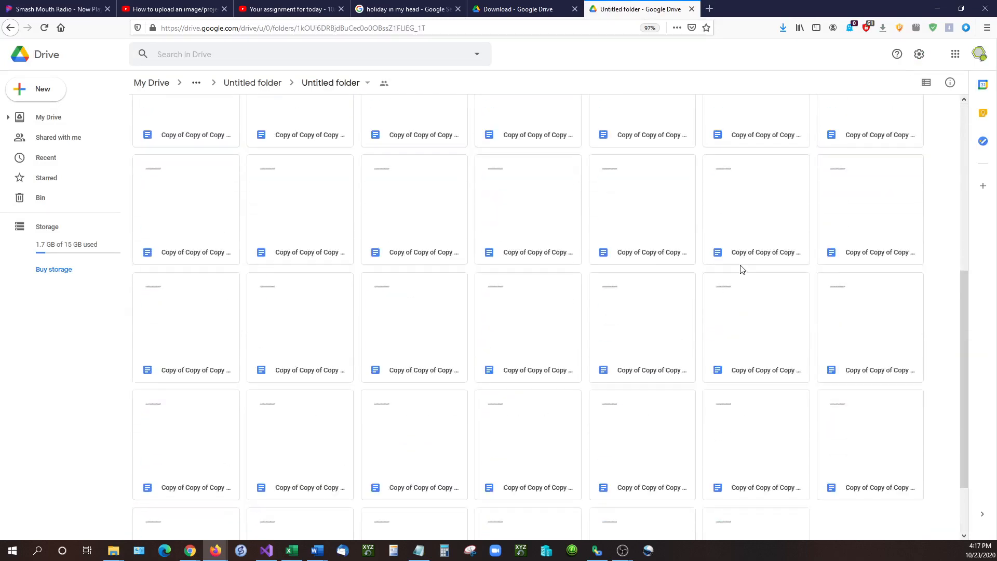
pyautogui.scroll(3)
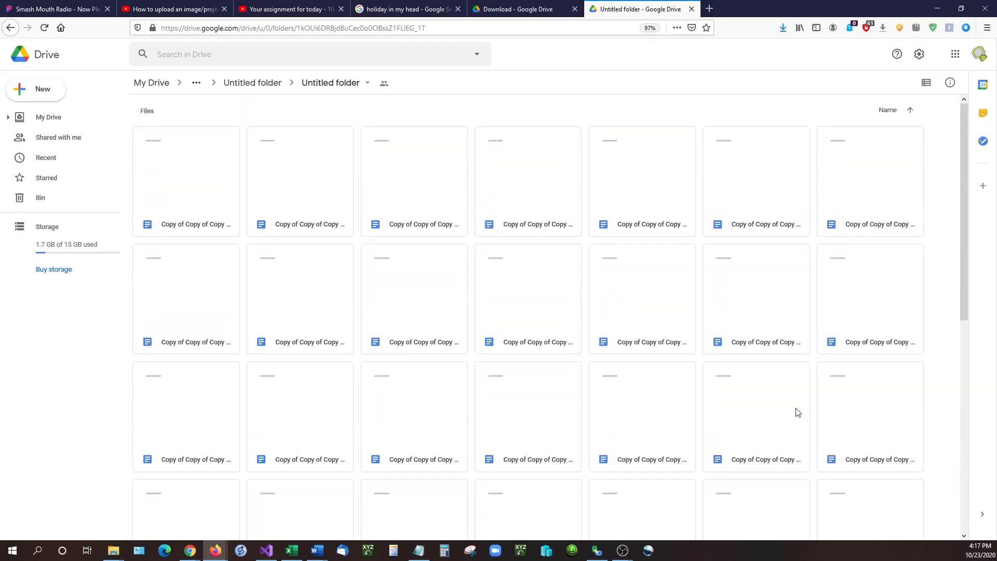
pyautogui.moveTo(815, 406)
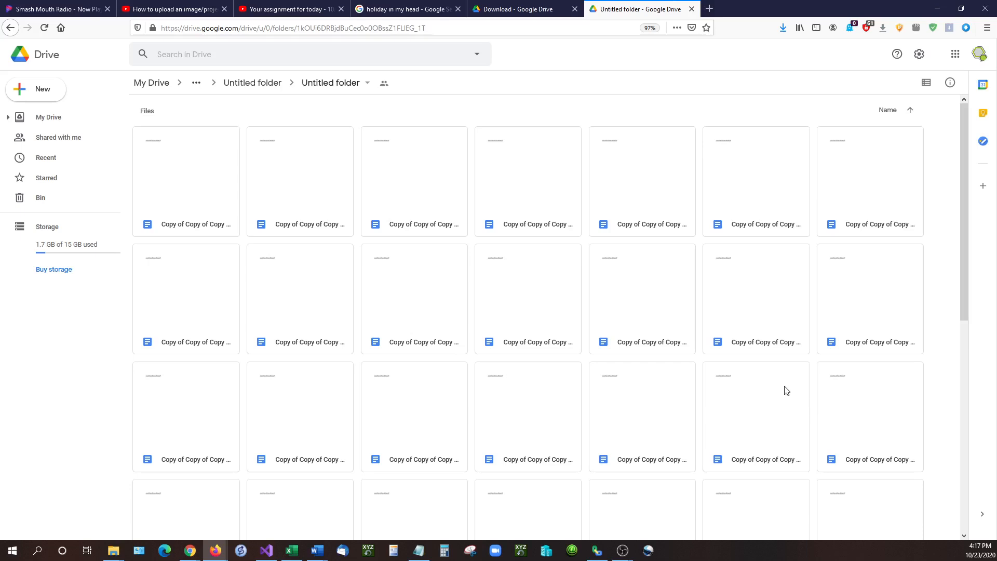
pyautogui.moveTo(344, 151)
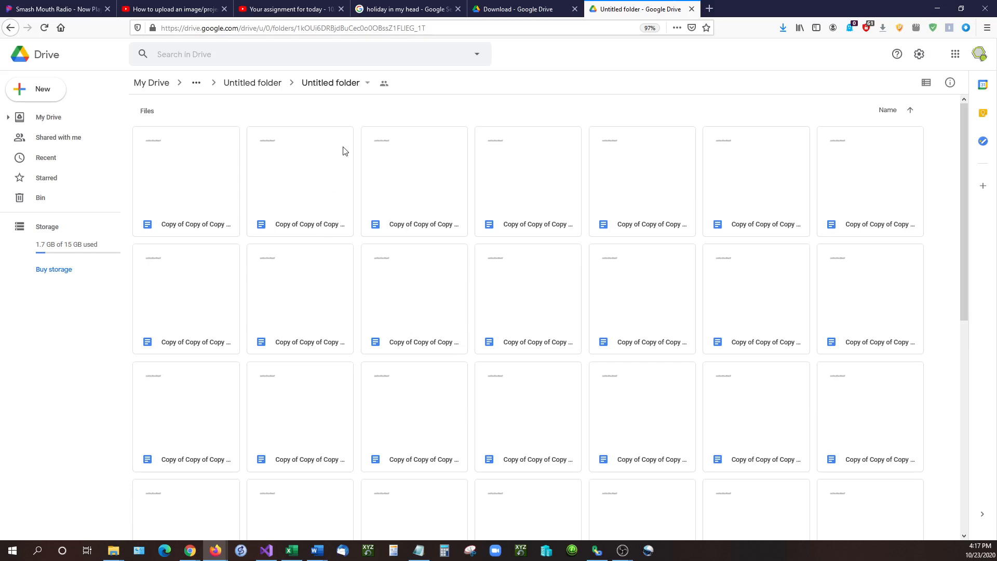
pyautogui.moveTo(458, 113)
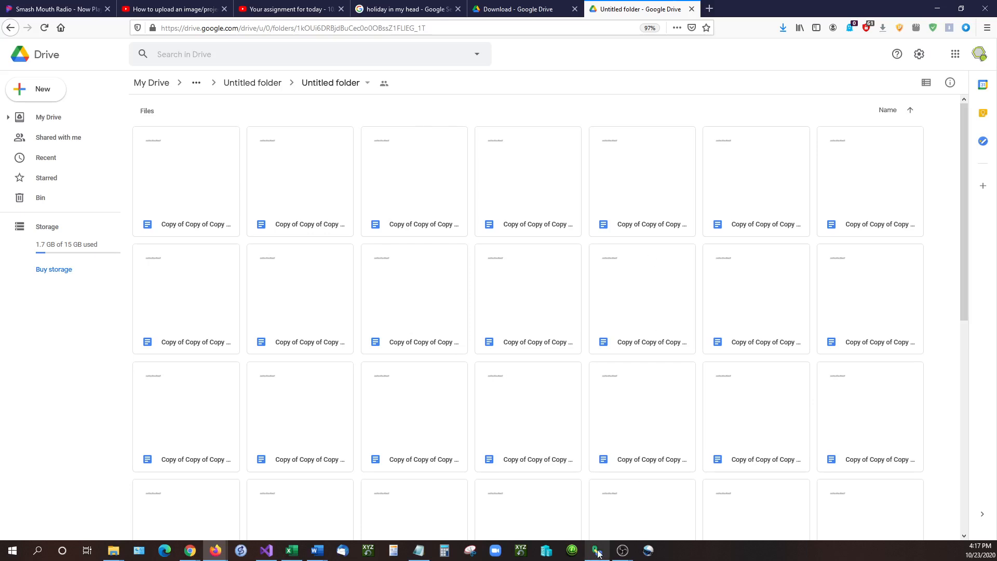
# Step: In G-Drive Linker's Options, set Document Type to Make Copy Request
pyautogui.click(595, 550)
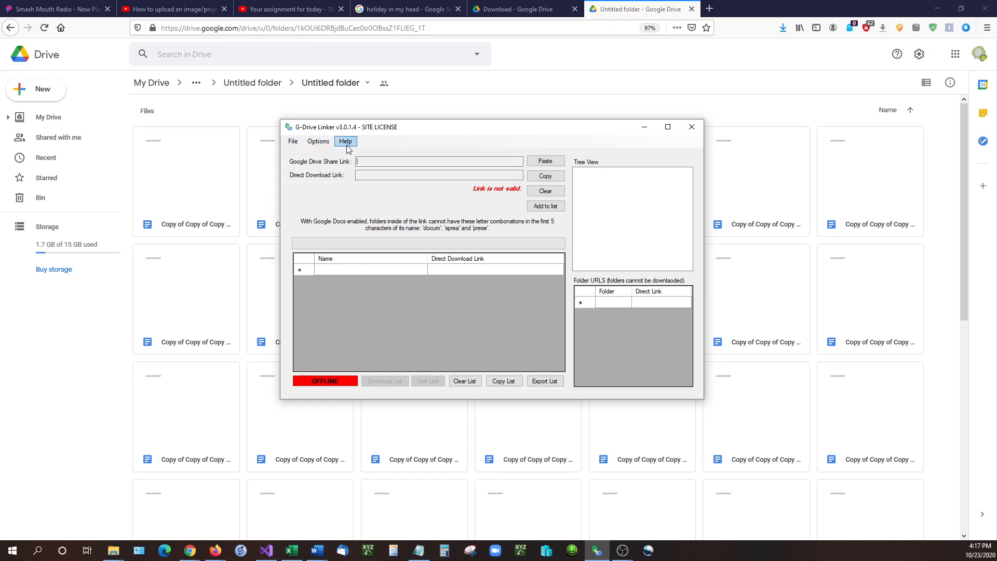
pyautogui.moveTo(380, 142)
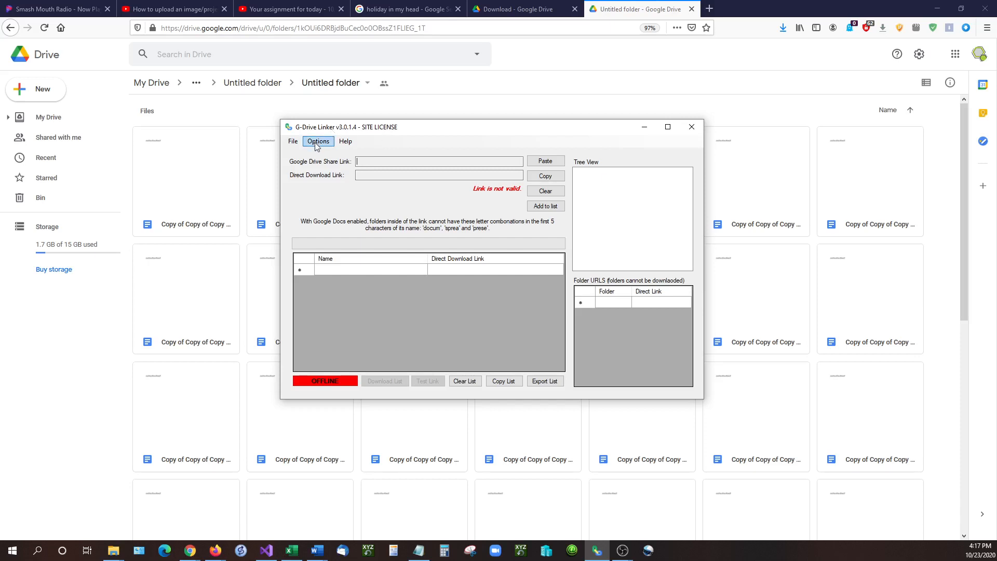
pyautogui.click(318, 141)
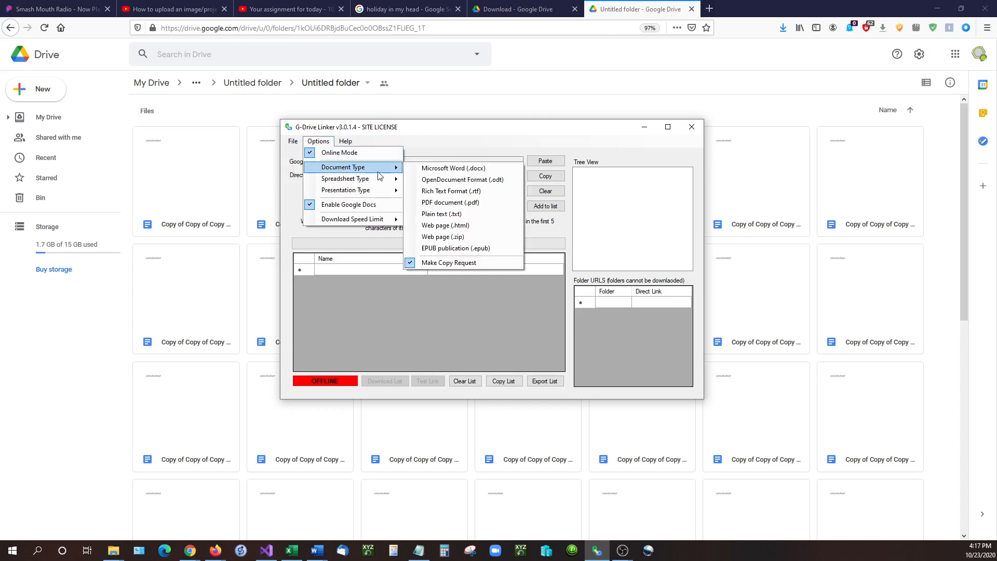
pyautogui.moveTo(392, 175)
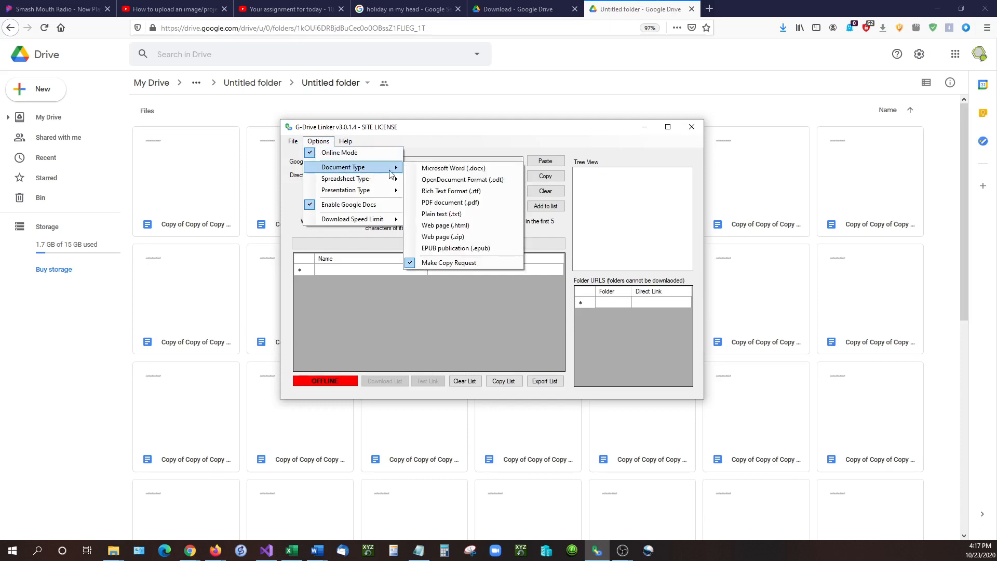
pyautogui.moveTo(448, 262)
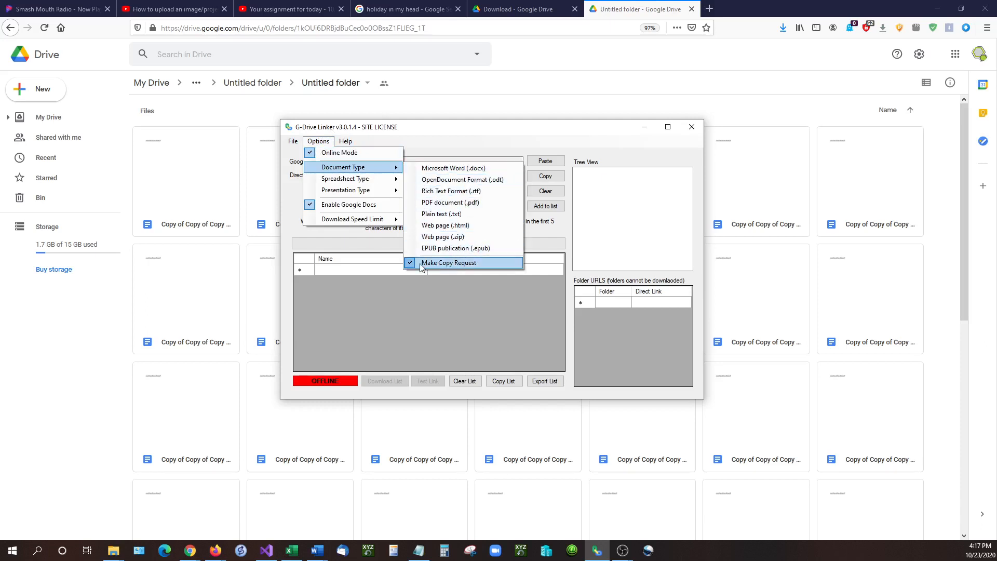
pyautogui.moveTo(461, 266)
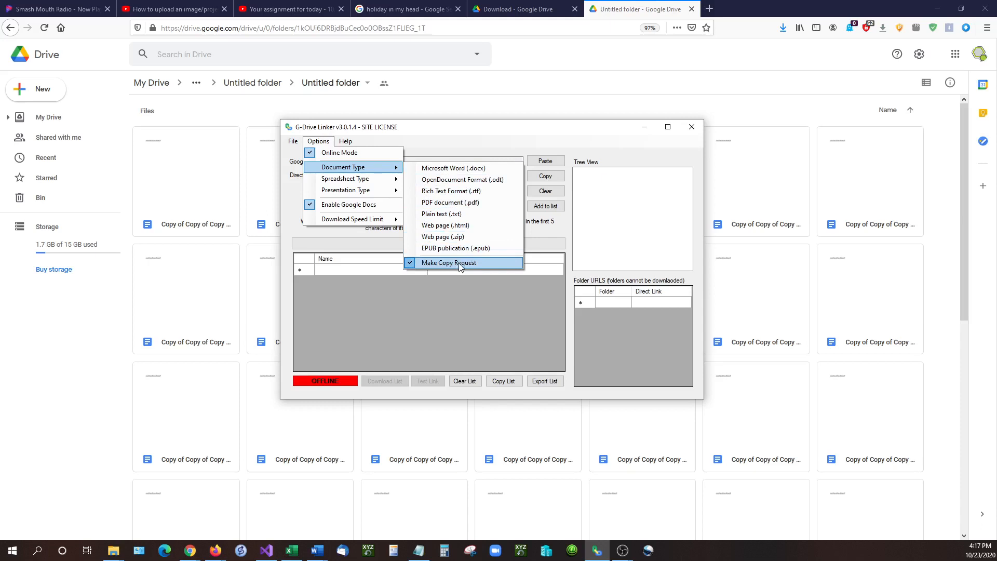
pyautogui.click(449, 263)
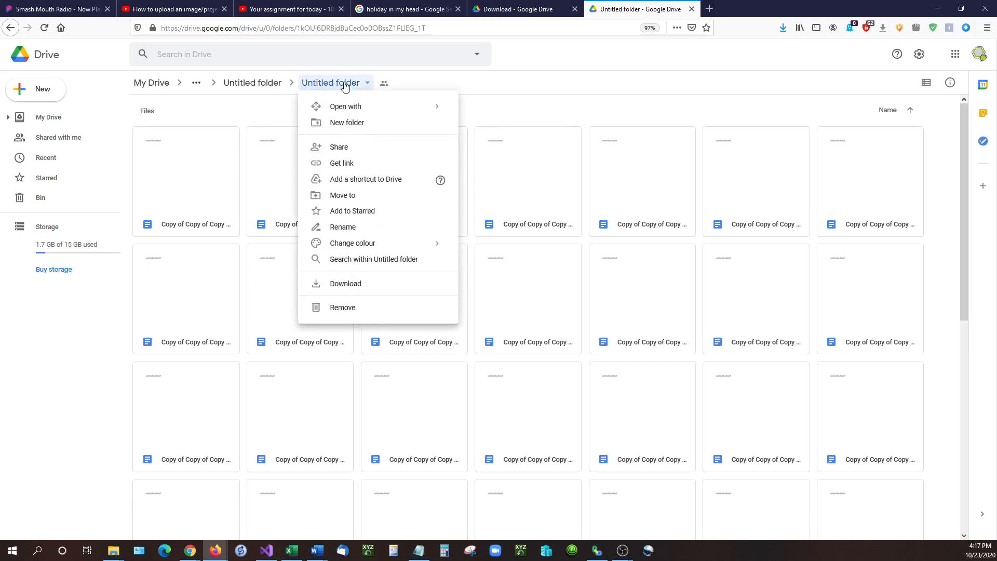
pyautogui.moveTo(337, 89)
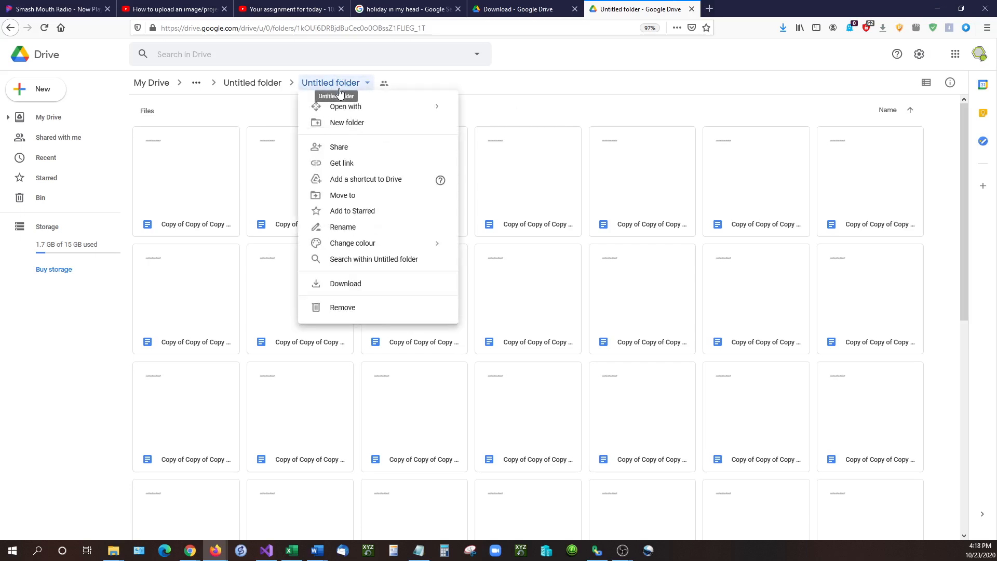
pyautogui.moveTo(342, 163)
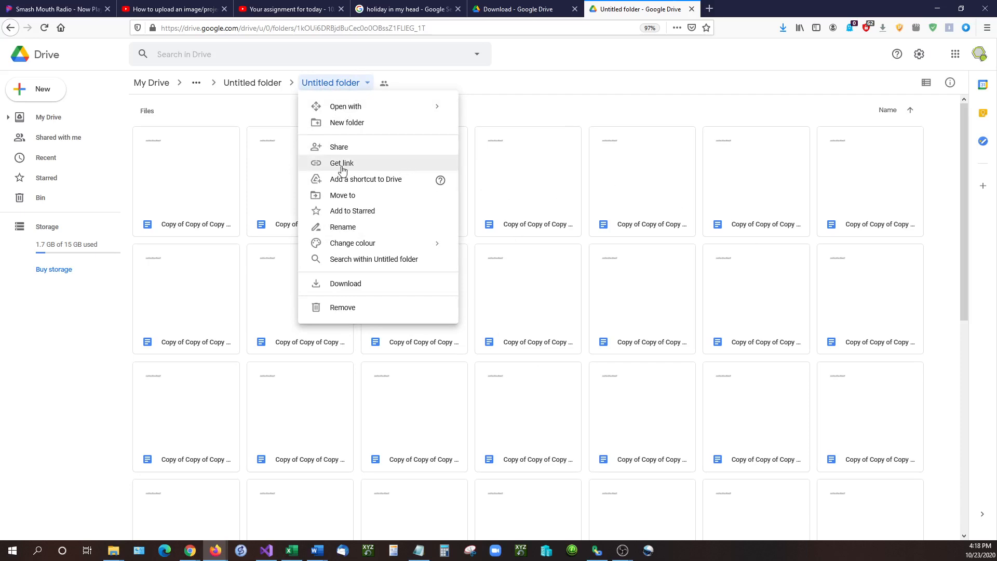
# Step: Get and copy the shareable link to the nested Untitled folder
pyautogui.click(341, 163)
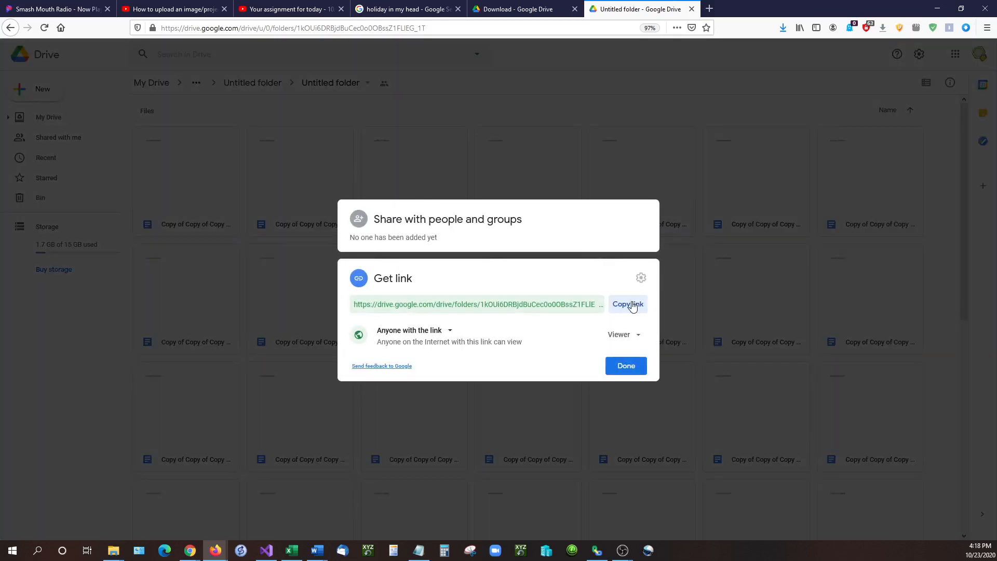
pyautogui.click(626, 304)
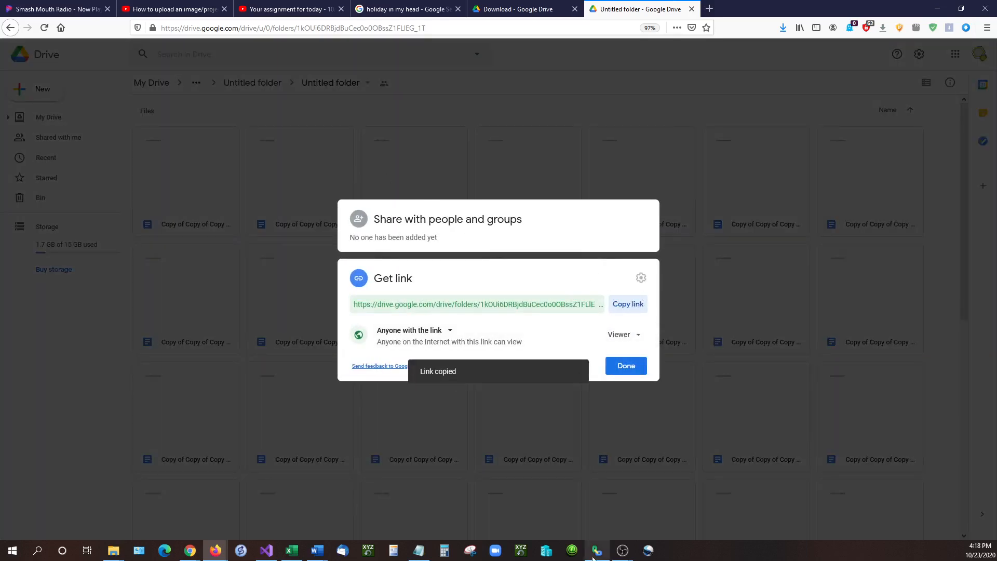
# Step: Paste the folder link into G-Drive Linker and generate links for every doc in it
pyautogui.click(596, 550)
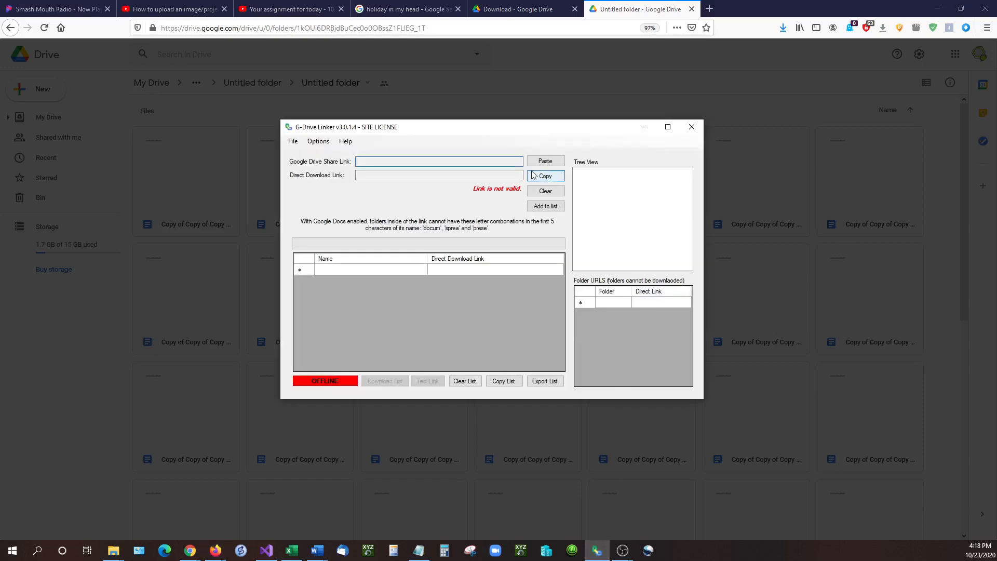
pyautogui.click(545, 160)
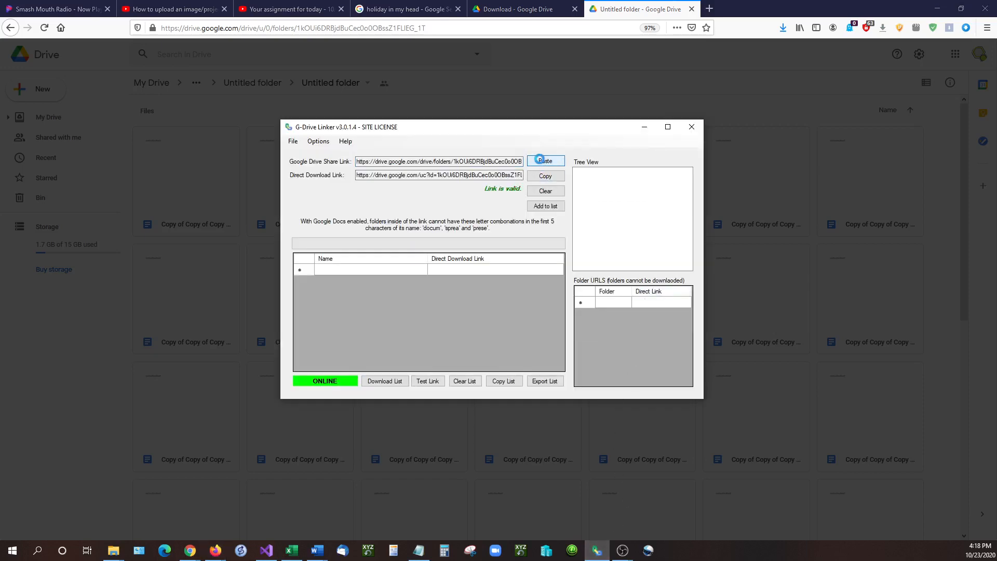
pyautogui.click(544, 160)
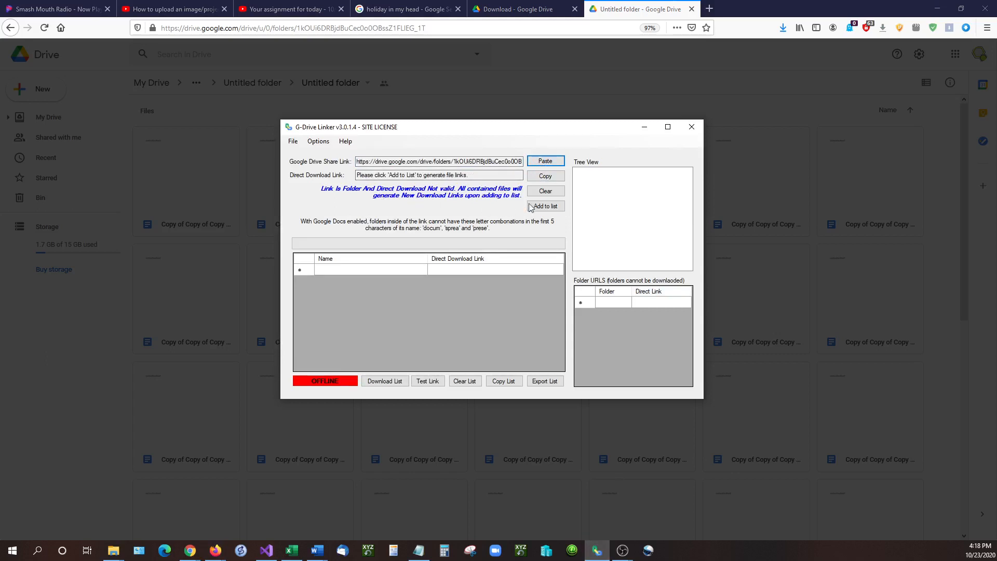
pyautogui.moveTo(545, 206)
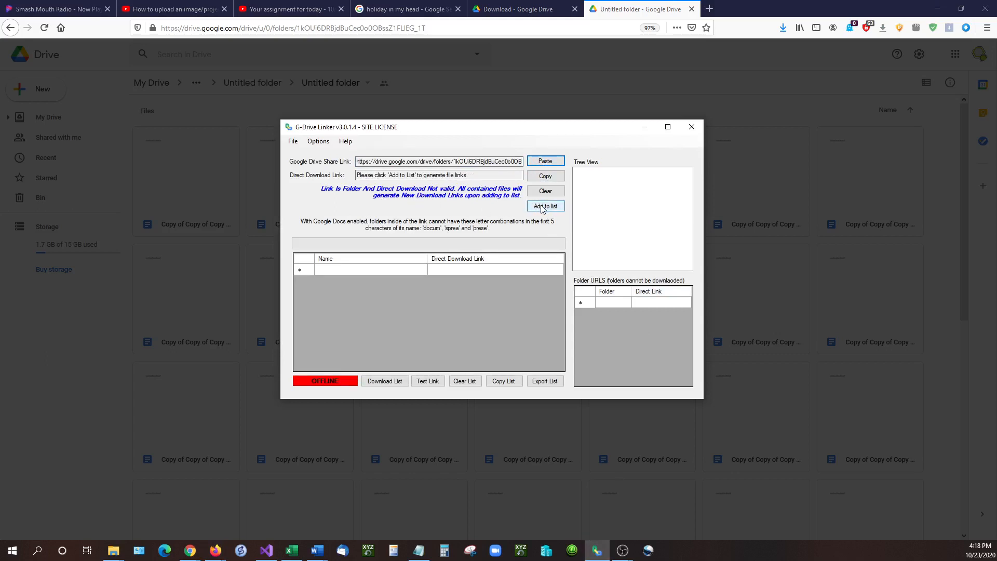
pyautogui.click(544, 205)
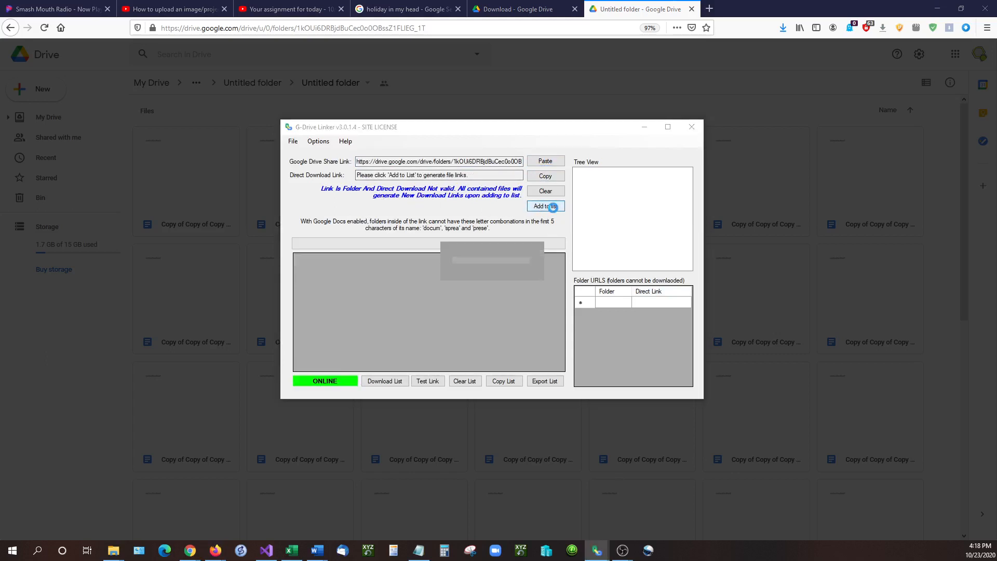
pyautogui.click(544, 205)
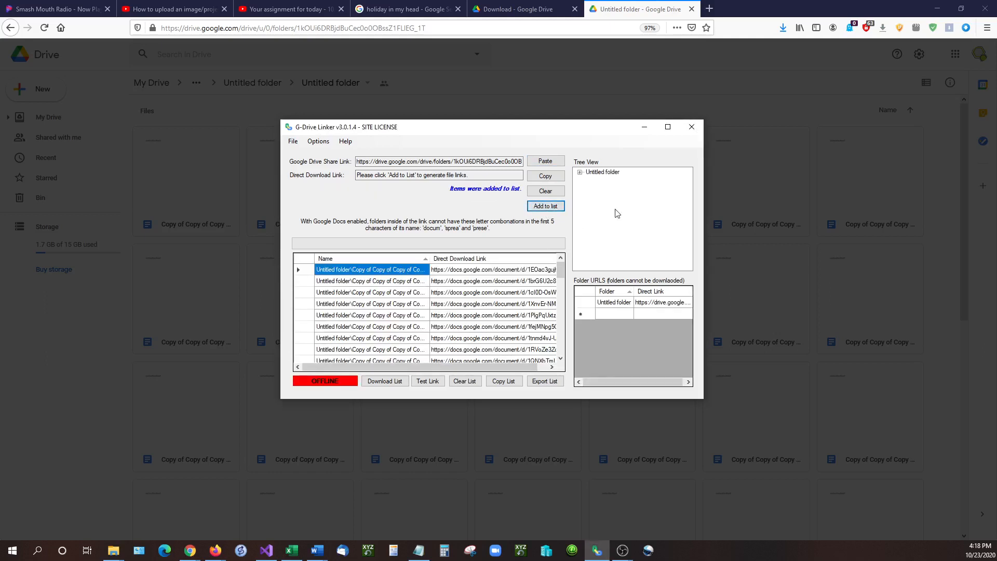
pyautogui.moveTo(460, 287)
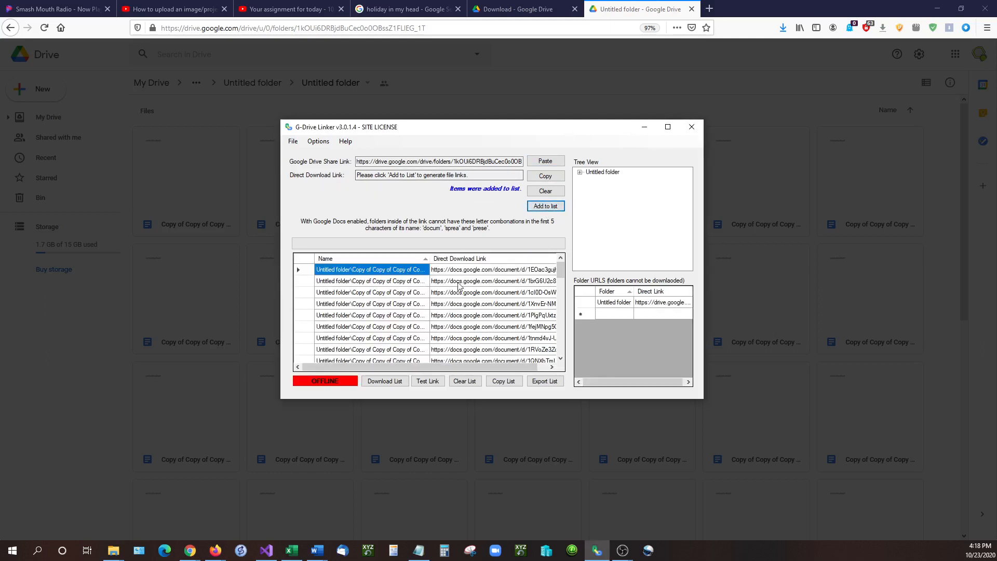
# Step: Select one generated document link from the list to try it out
pyautogui.scroll(-3)
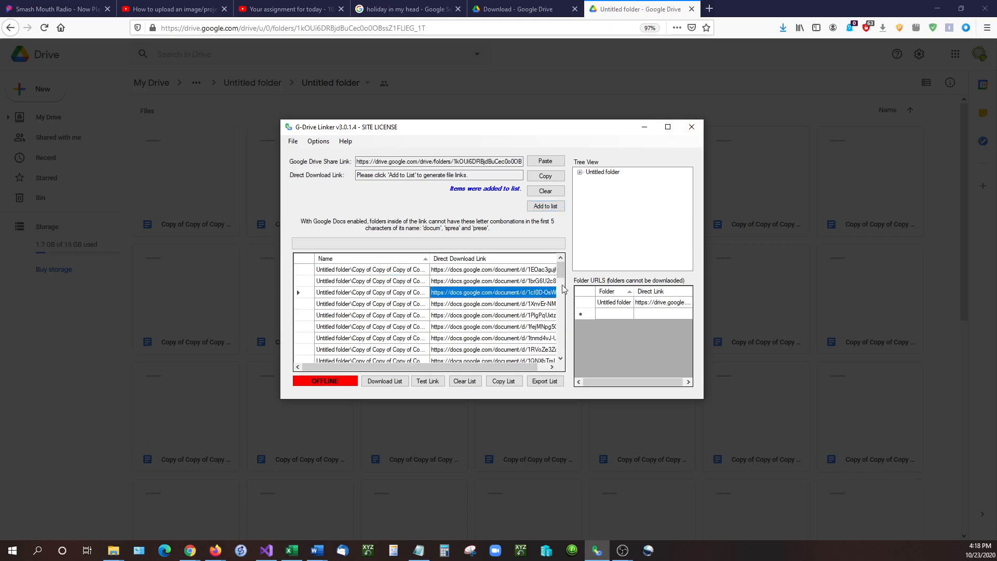
pyautogui.scroll(-3)
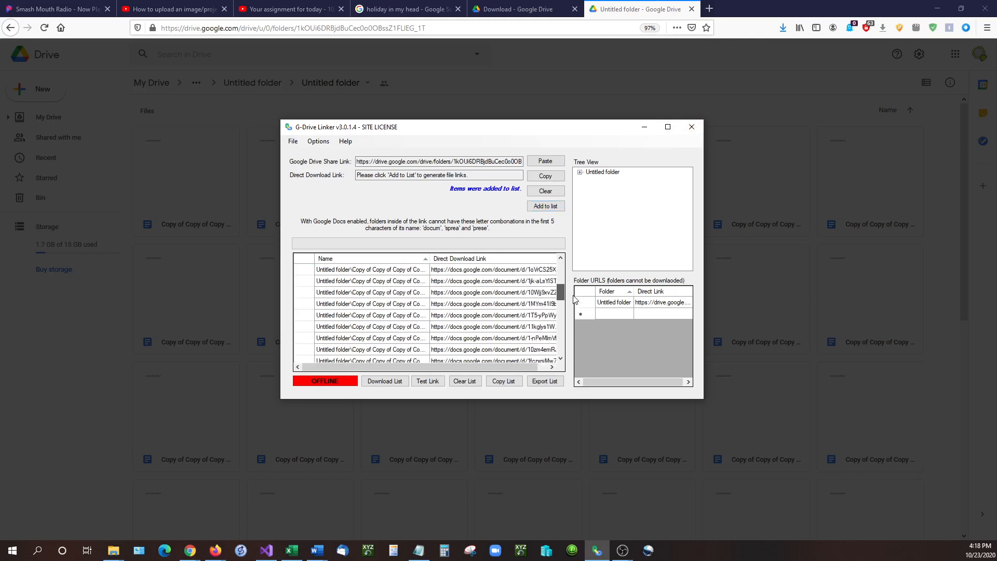
pyautogui.click(492, 326)
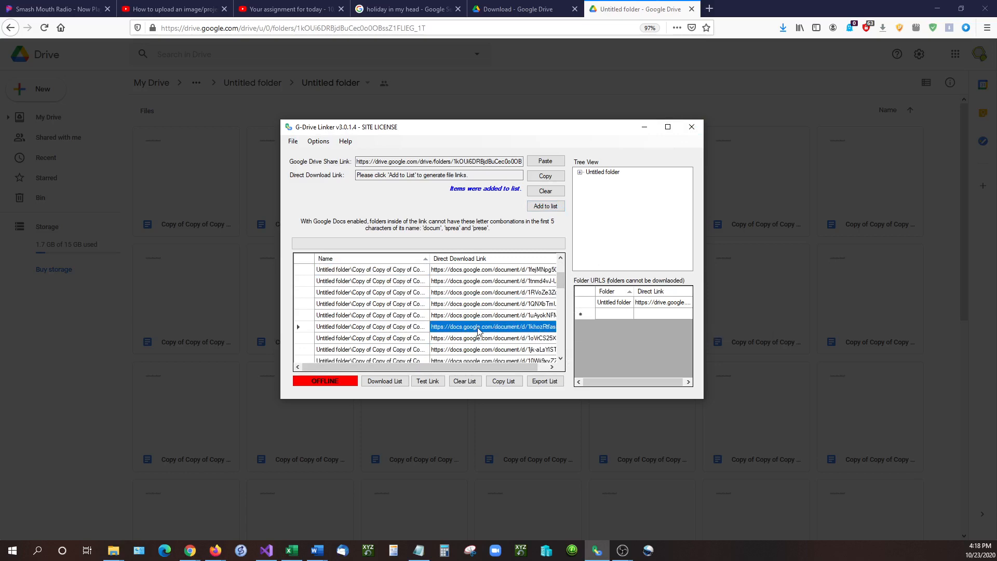
pyautogui.moveTo(512, 337)
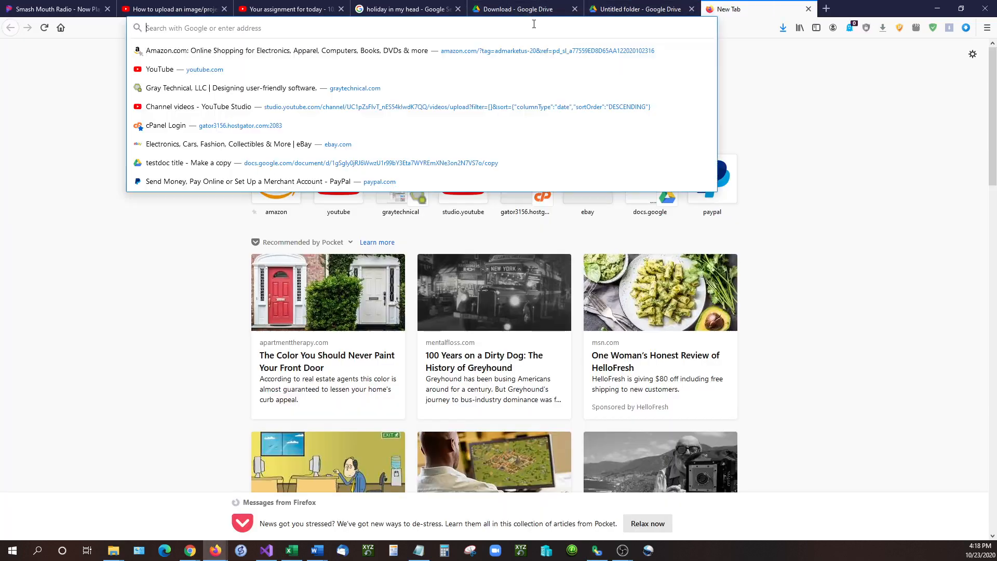
# Step: Enter the generated docs.google.com .../copy link in a new tab to reach the Copy document page
pyautogui.write('https://docs.google.com/document/d/1khozRtfasmF0aDE9QoRhqclaaJ8OYOLM36Yff8KEvP4/copy')
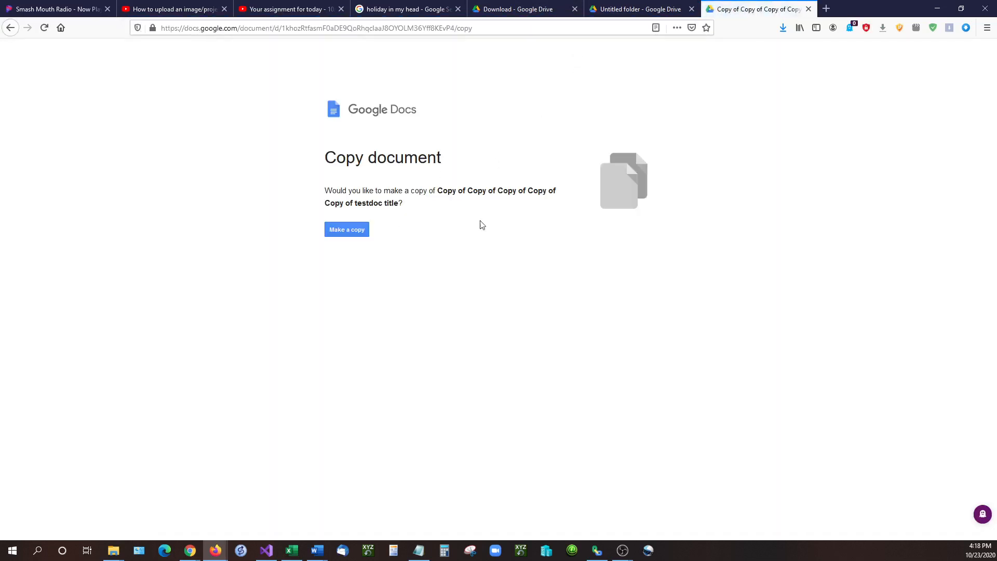
pyautogui.moveTo(825, 8)
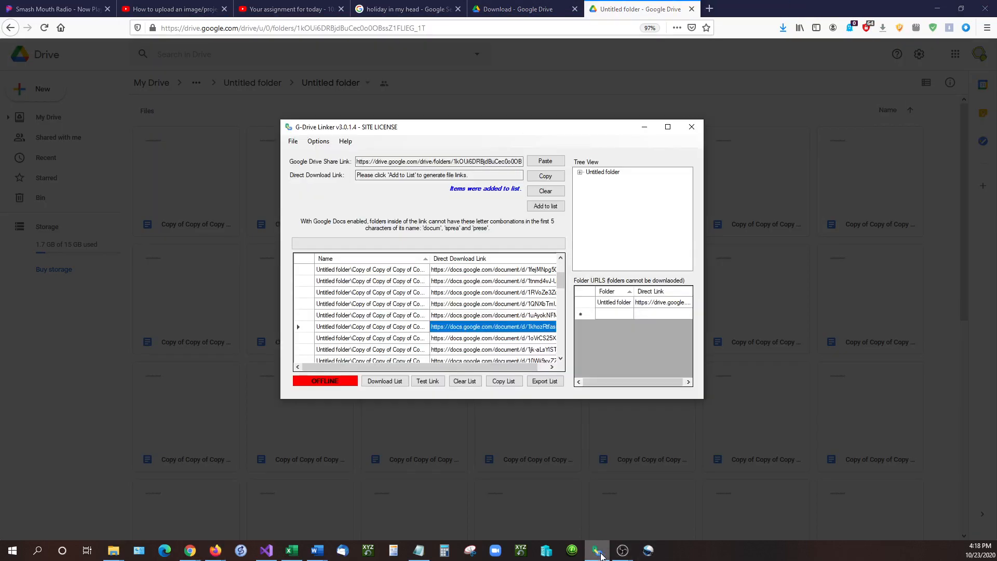
# Step: Export the link list as CSV 'test export gd' on the Desktop and agree to open it
pyautogui.scroll(-3)
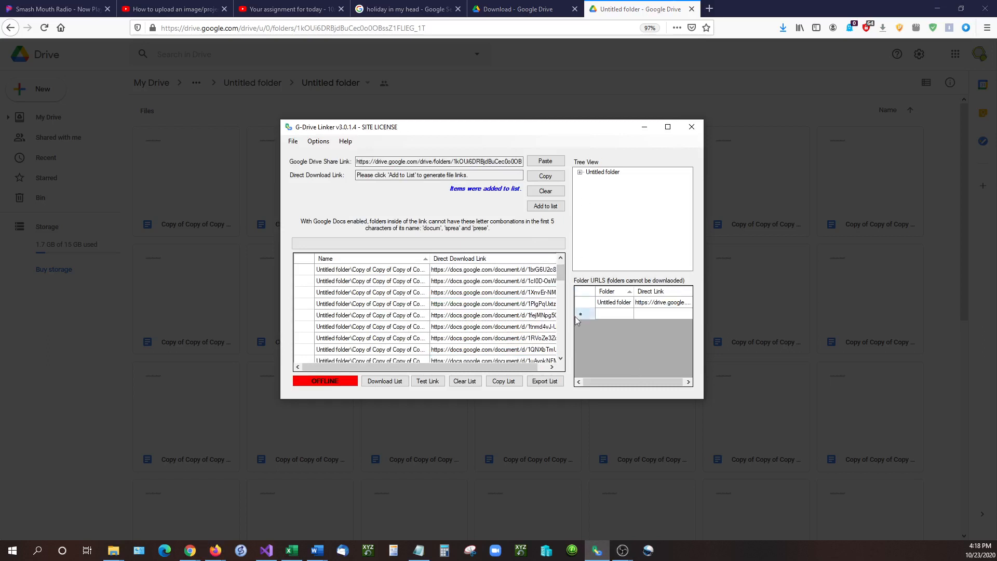
pyautogui.scroll(-3)
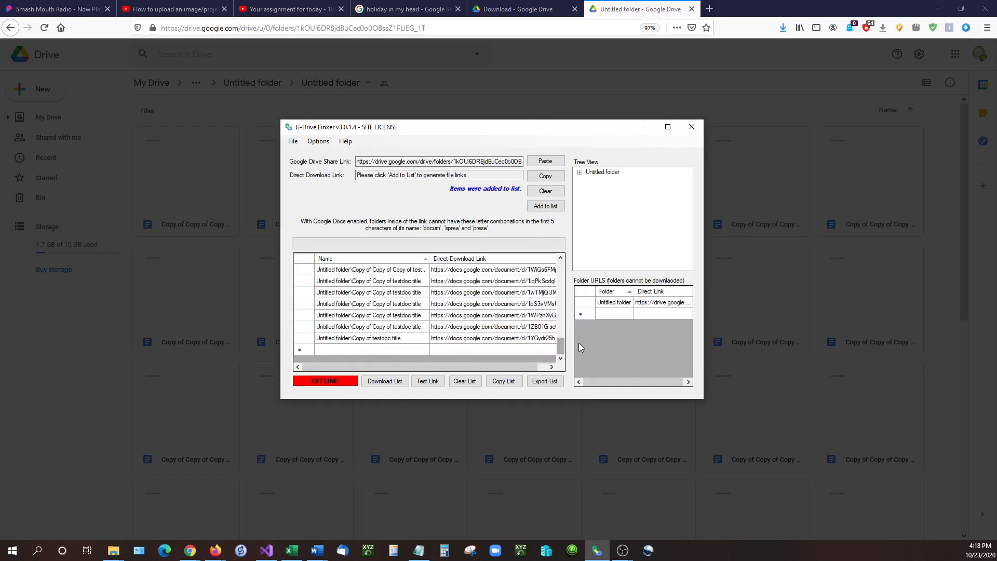
pyautogui.moveTo(598, 326)
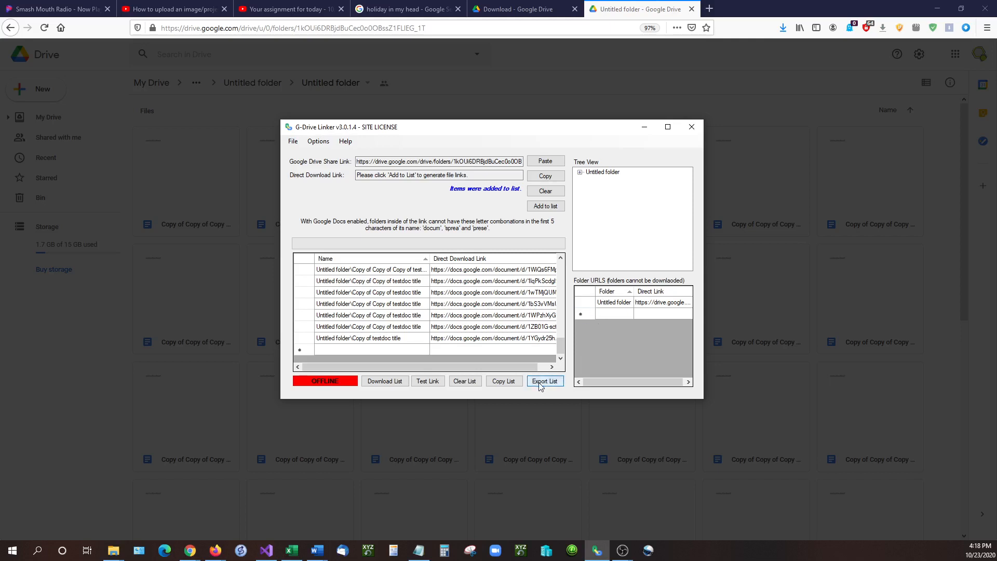
pyautogui.click(544, 381)
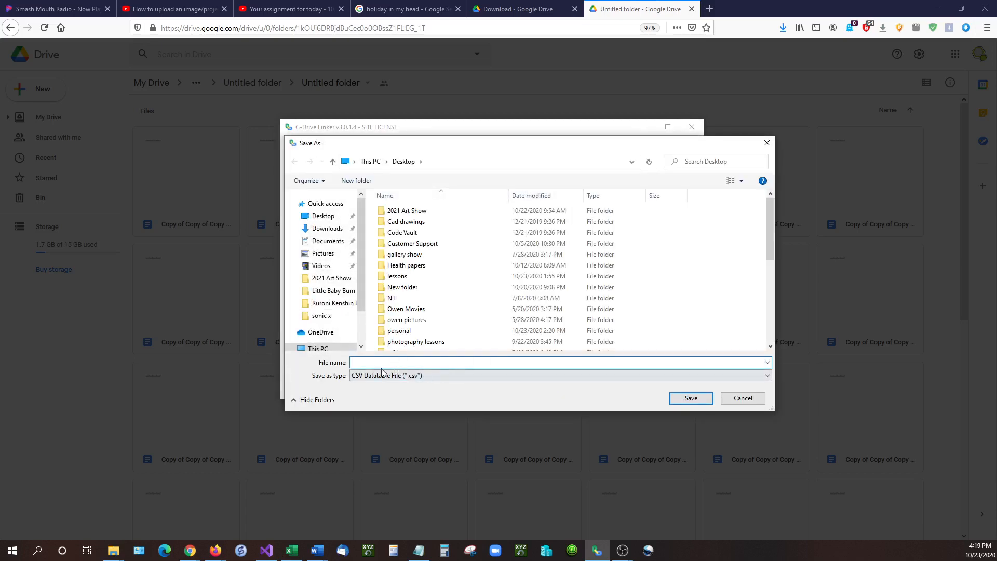
pyautogui.moveTo(619, 371)
pyautogui.write('test export gd')
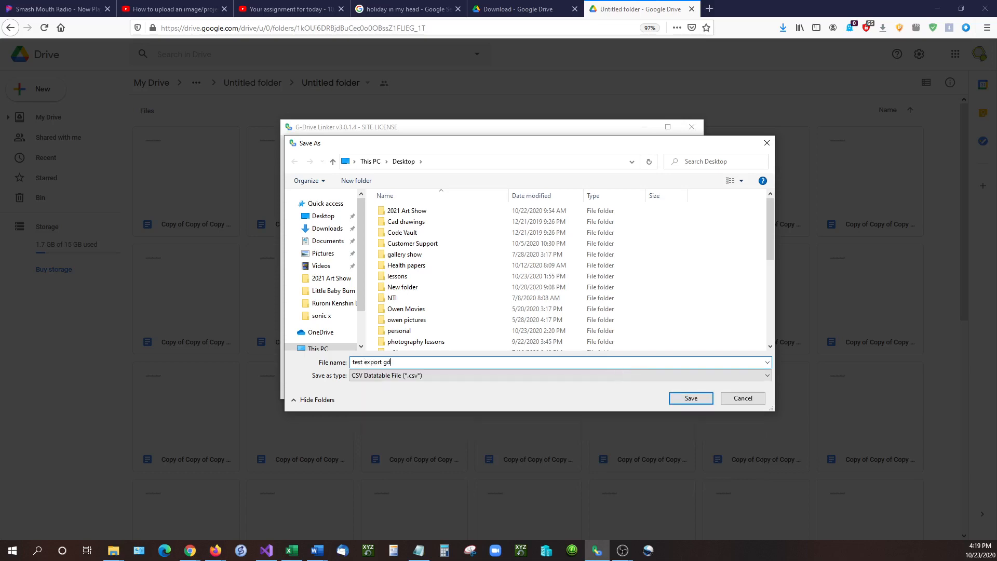
pyautogui.click(690, 397)
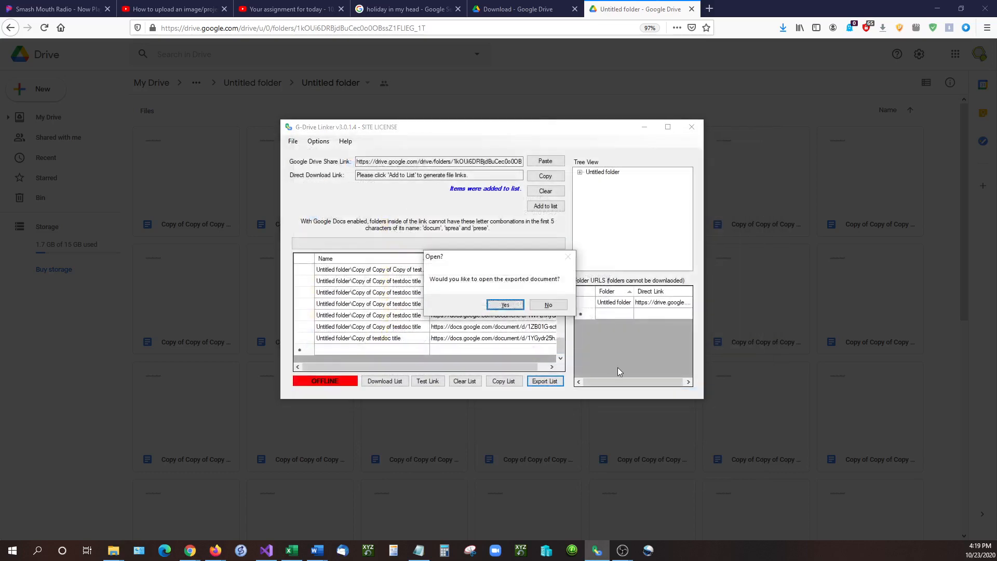
pyautogui.click(548, 304)
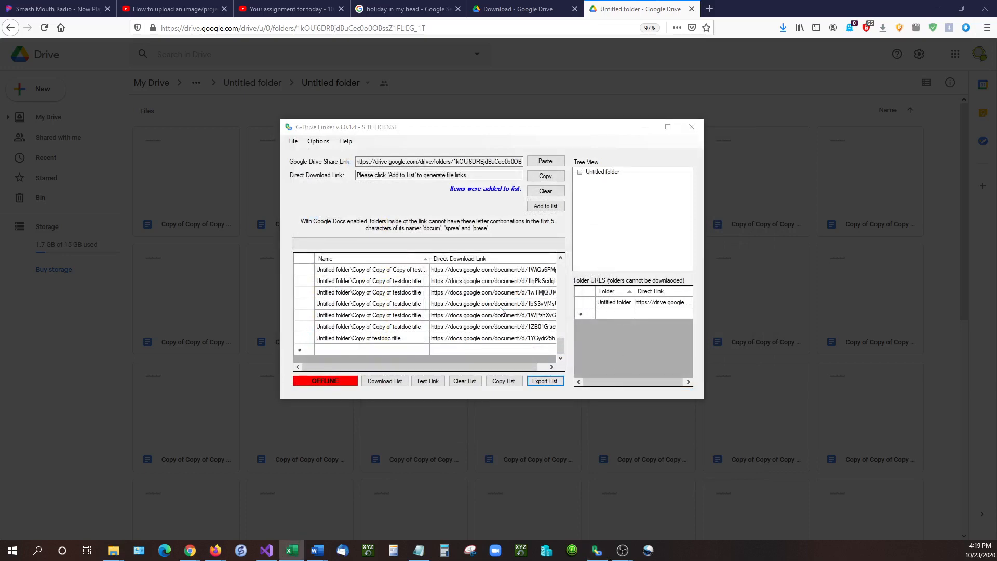
# Step: Widen column A so full document names show, then check the folder's sharing link in B58
pyautogui.click(544, 381)
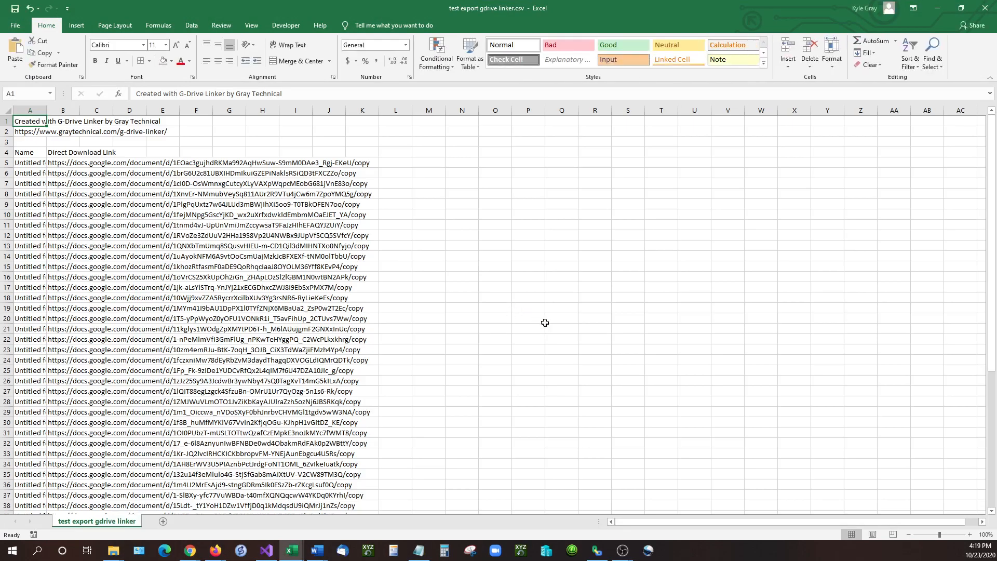
pyautogui.moveTo(144, 111)
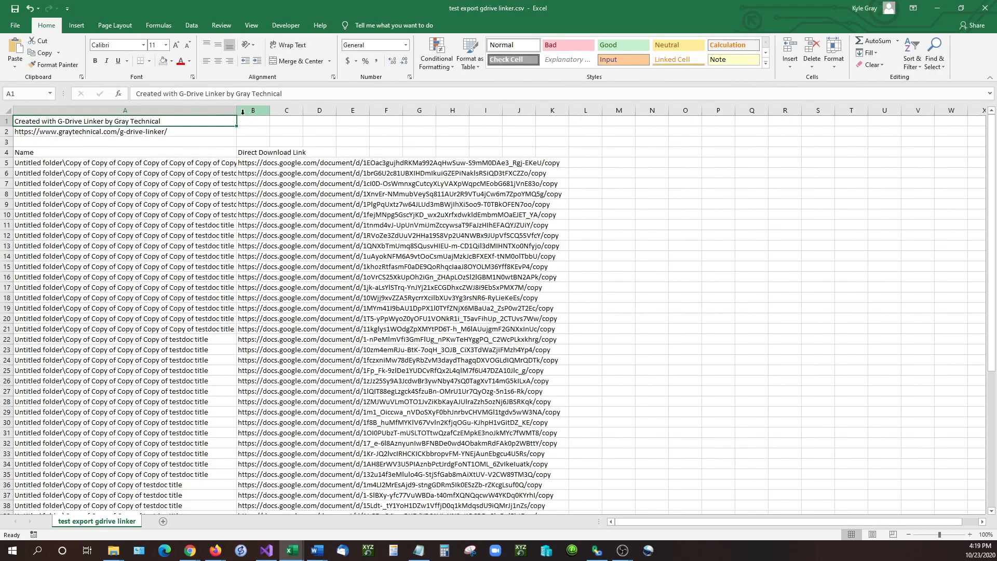
pyautogui.moveTo(237, 110); pyautogui.dragTo(412, 110)
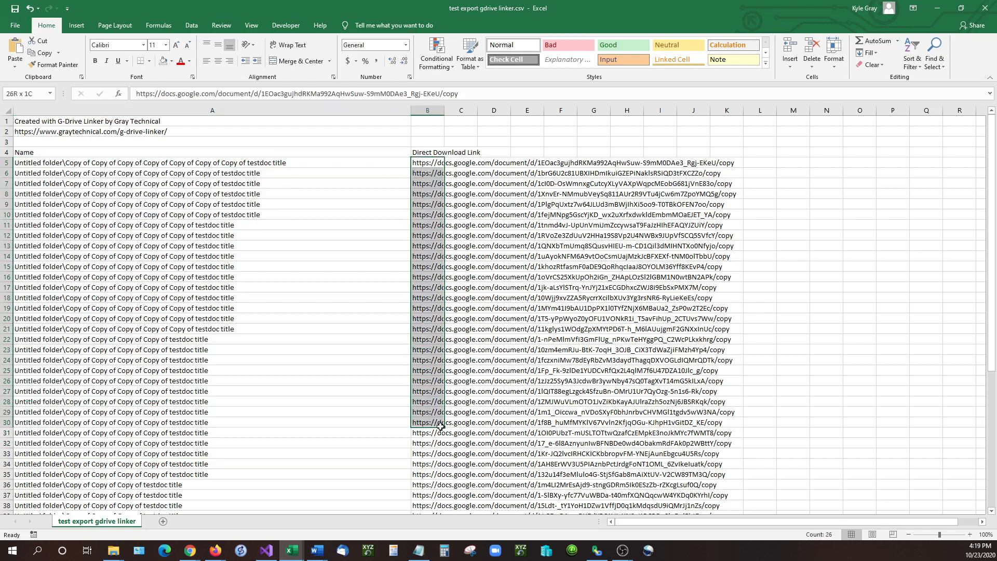
pyautogui.scroll(-3)
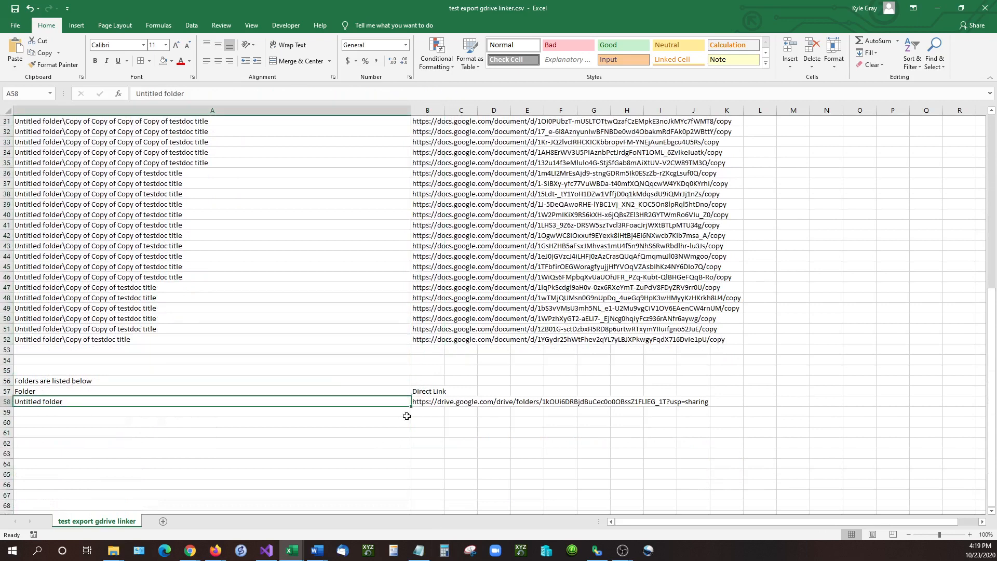
pyautogui.click(426, 401)
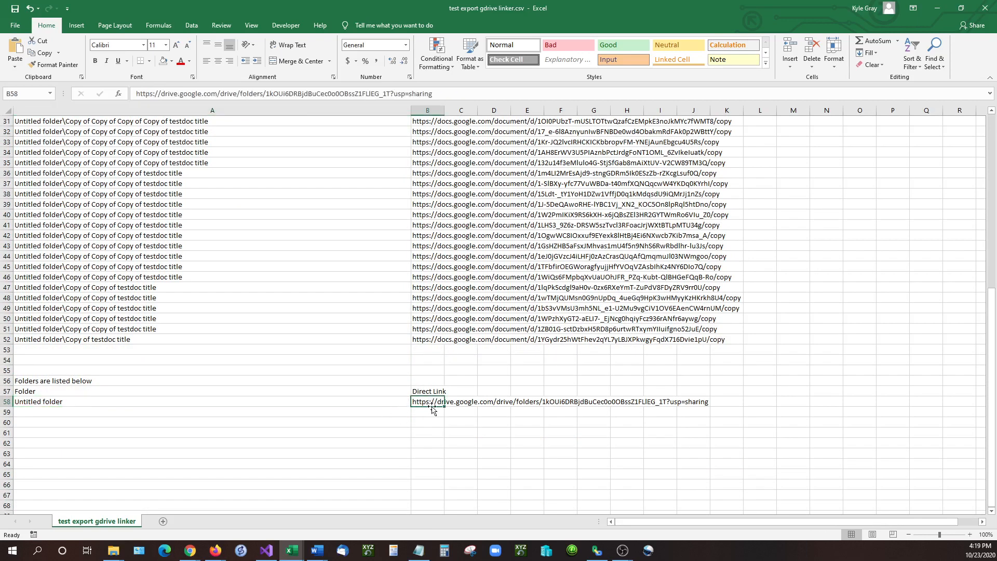
pyautogui.moveTo(440, 407)
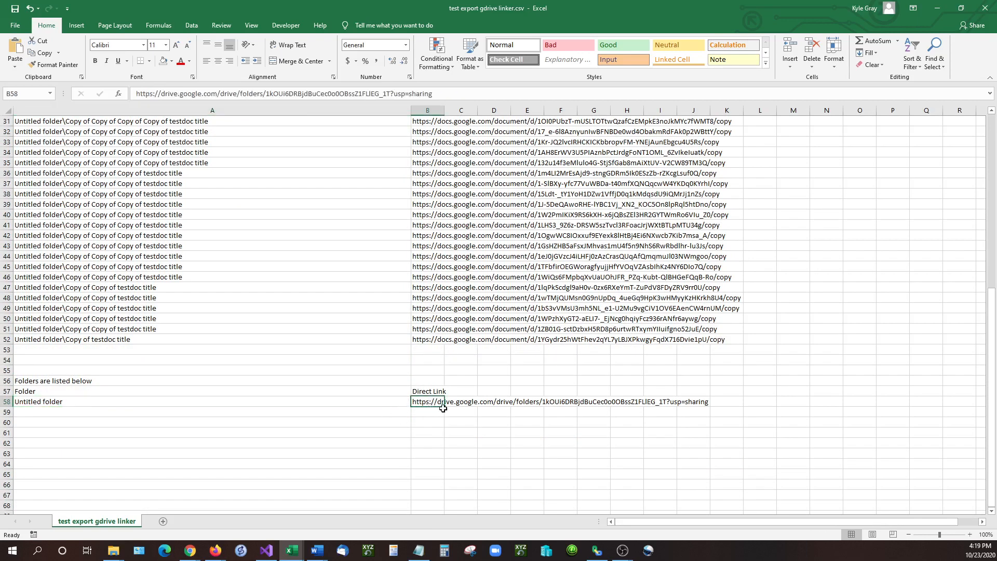
# Step: Inspect a document's copy link in B14 and take the first document's /copy link to test
pyautogui.scroll(3)
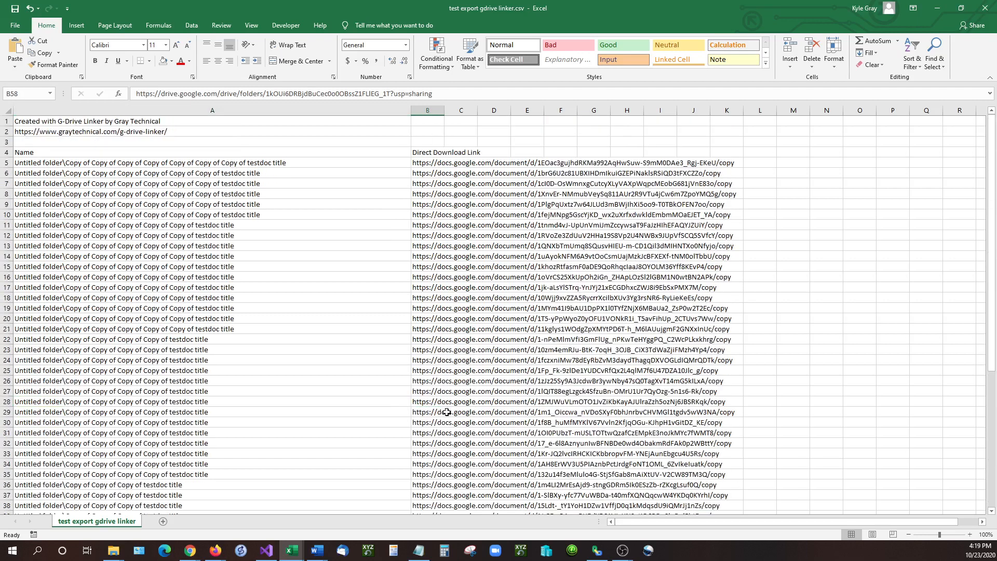
pyautogui.click(426, 256)
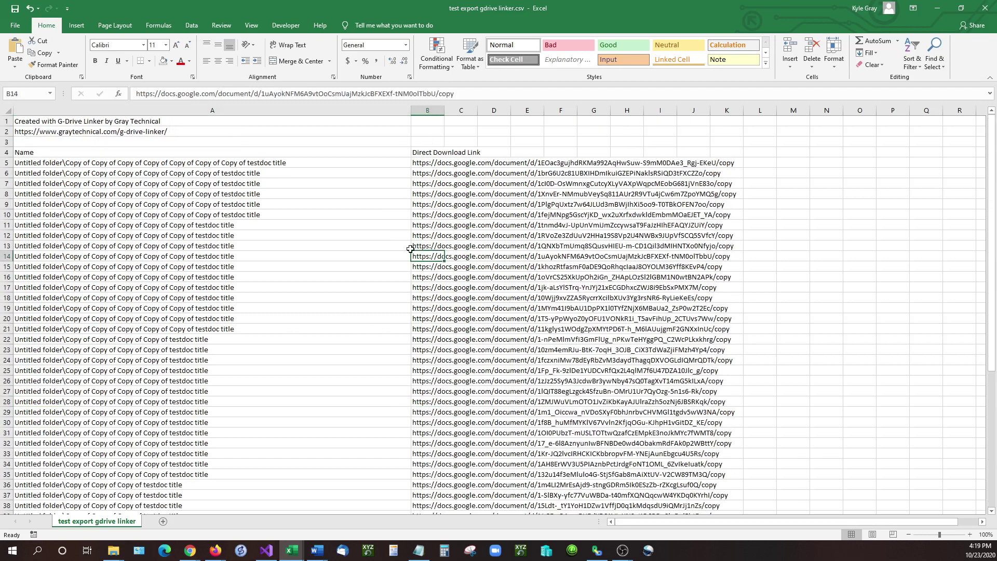
pyautogui.scroll(-3)
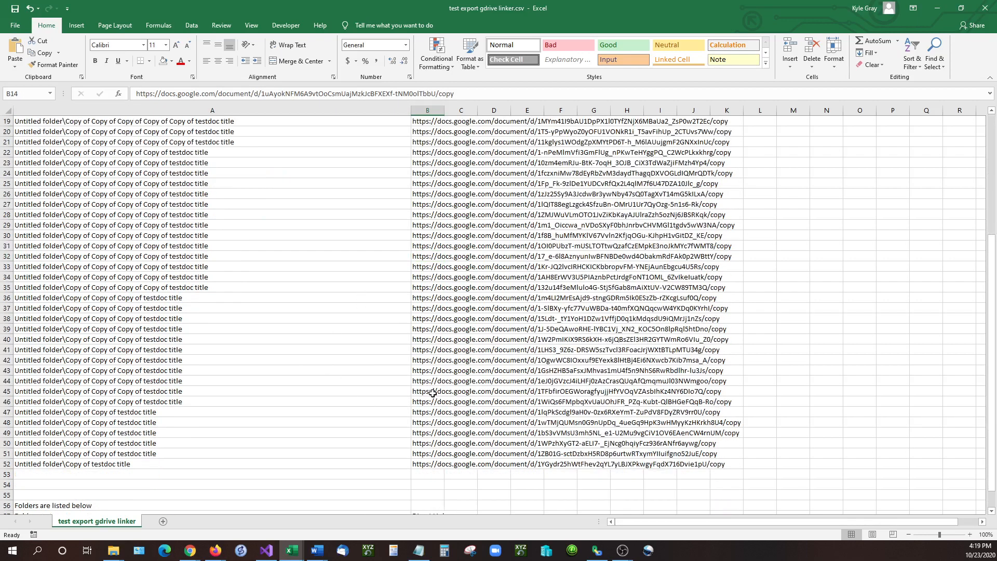
pyautogui.scroll(3)
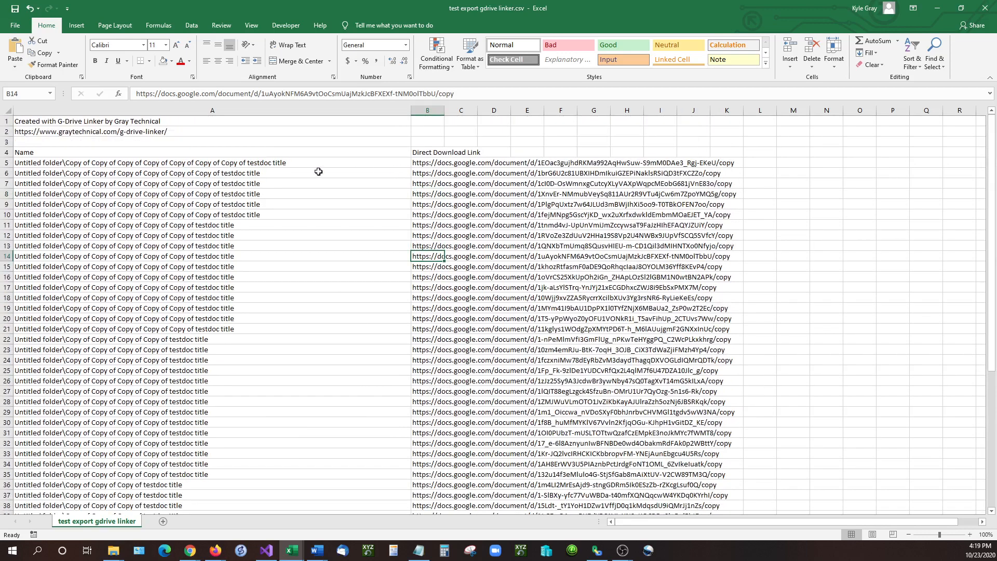
pyautogui.click(427, 163)
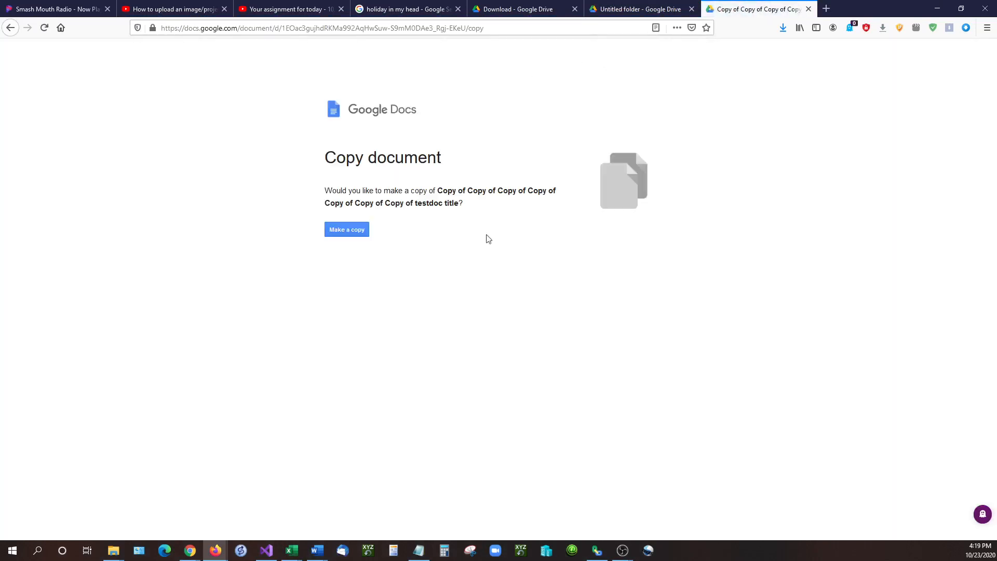
pyautogui.moveTo(642, 301)
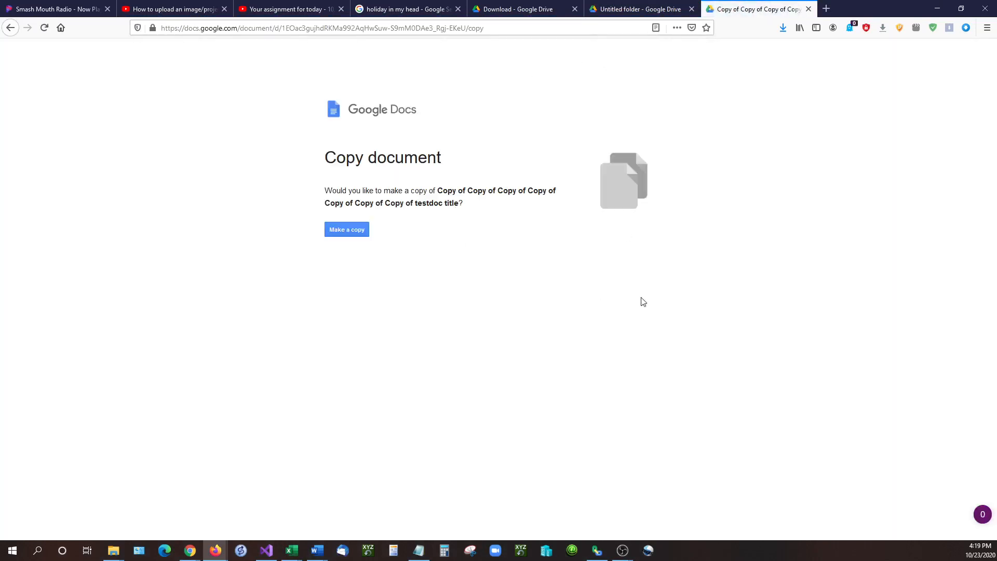
# Step: Load the first /copy link in the browser, showing the Google Docs Copy document page
pyautogui.click(636, 9)
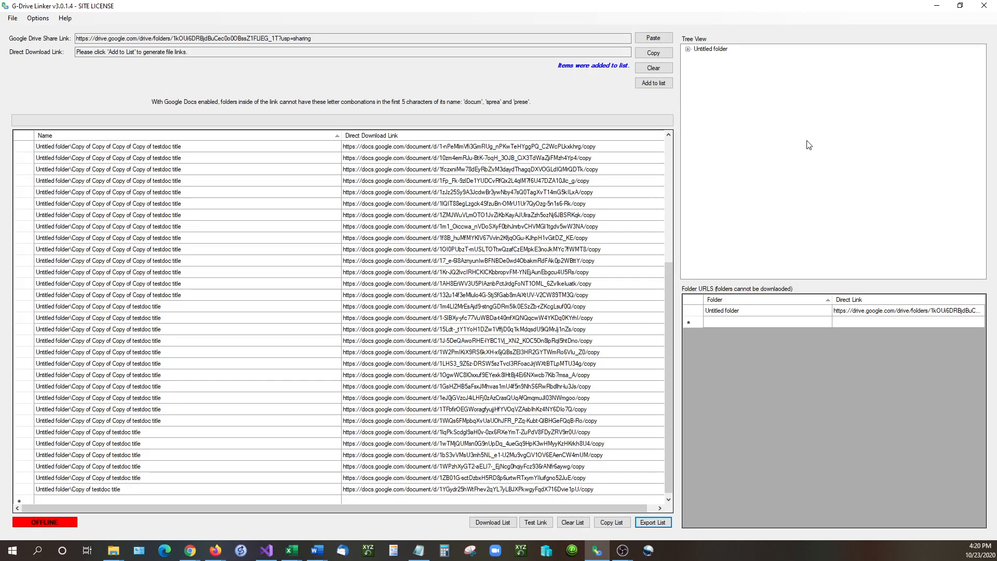
pyautogui.moveTo(810, 140)
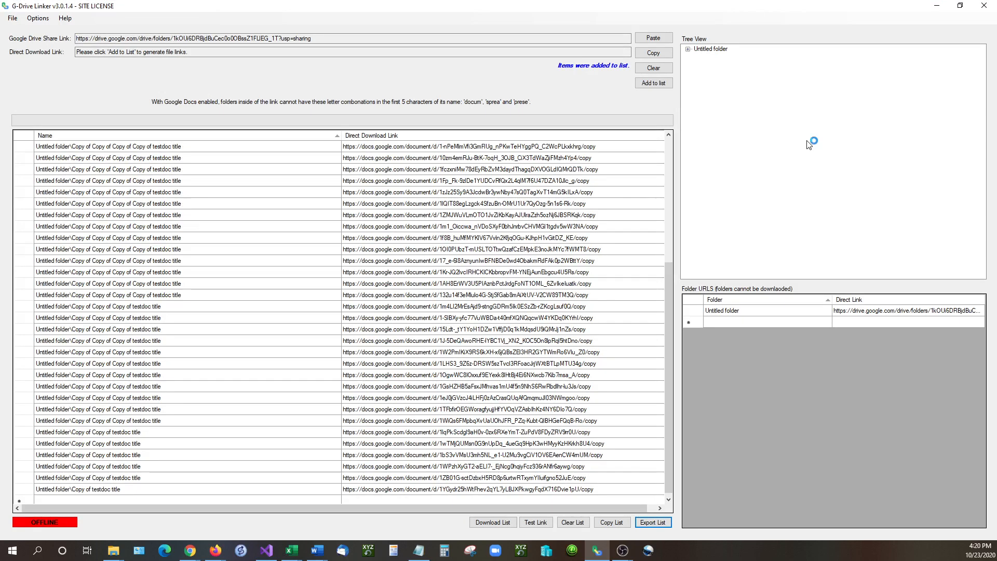